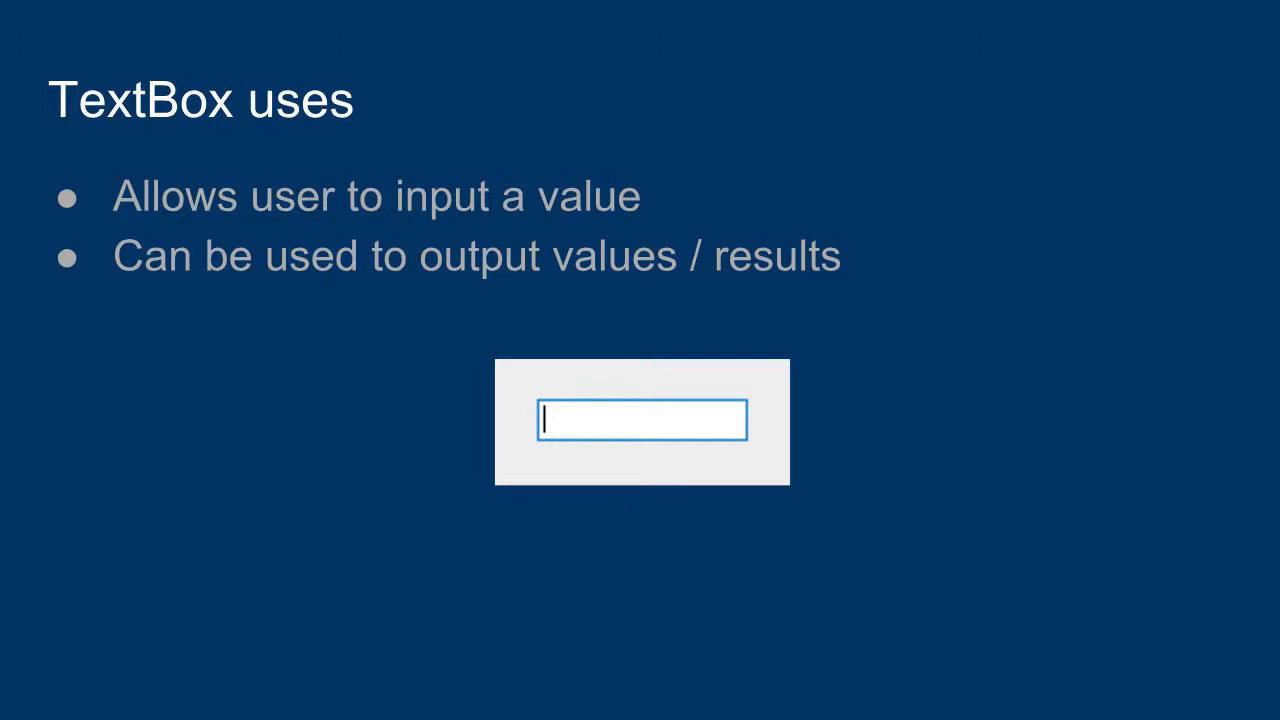
pyautogui.moveTo(575, 442)
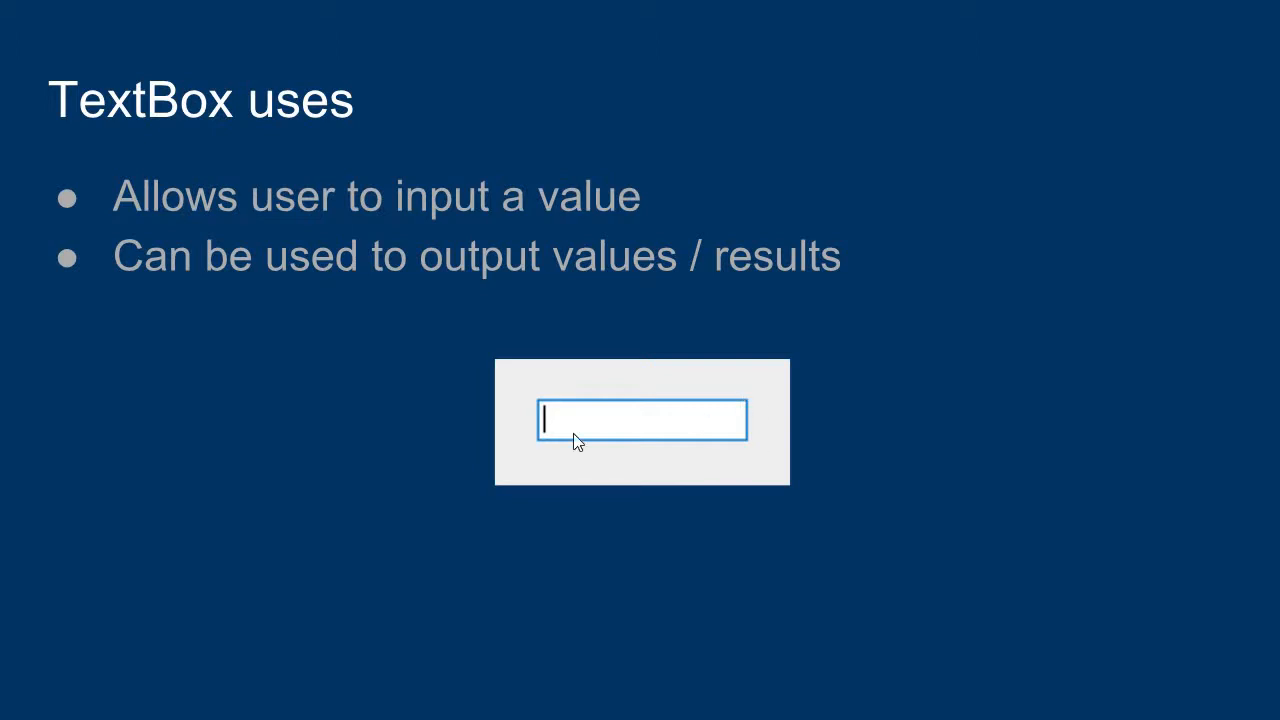
pyautogui.moveTo(738, 450)
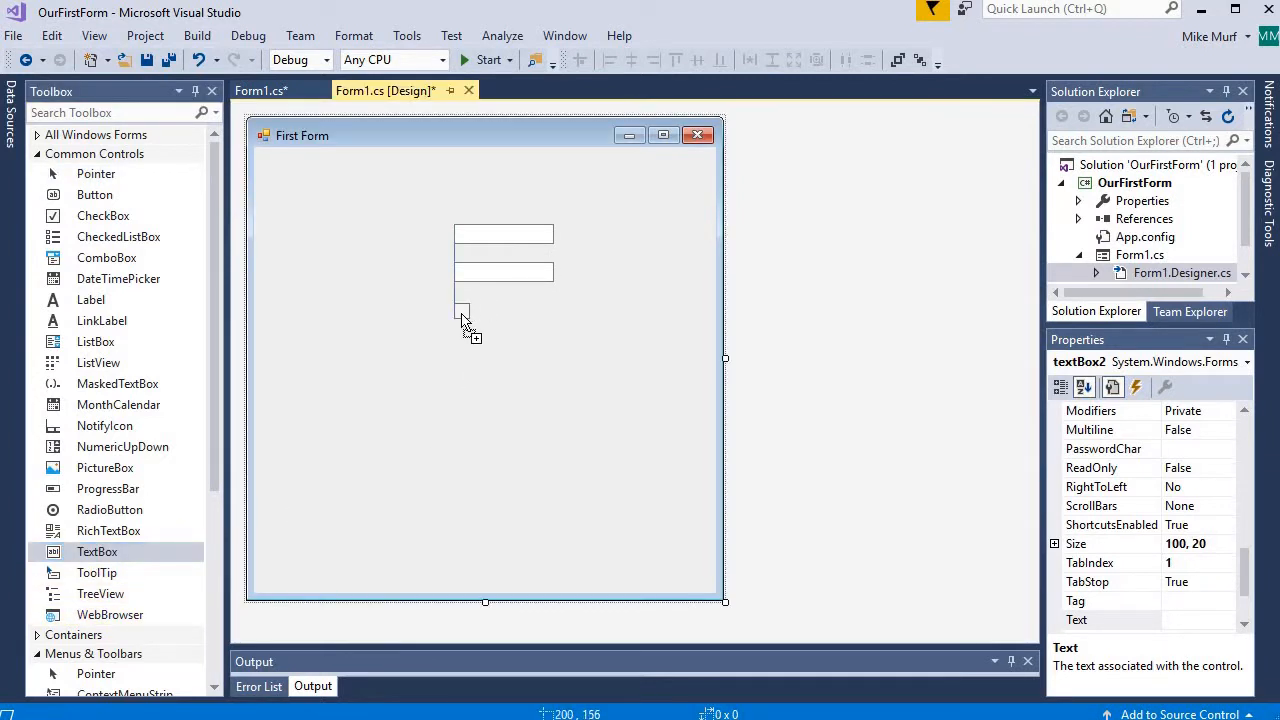
# Place textBox3 on First Form directly below textBox2
pyautogui.moveTo(96, 551); pyautogui.dragTo(503, 315)
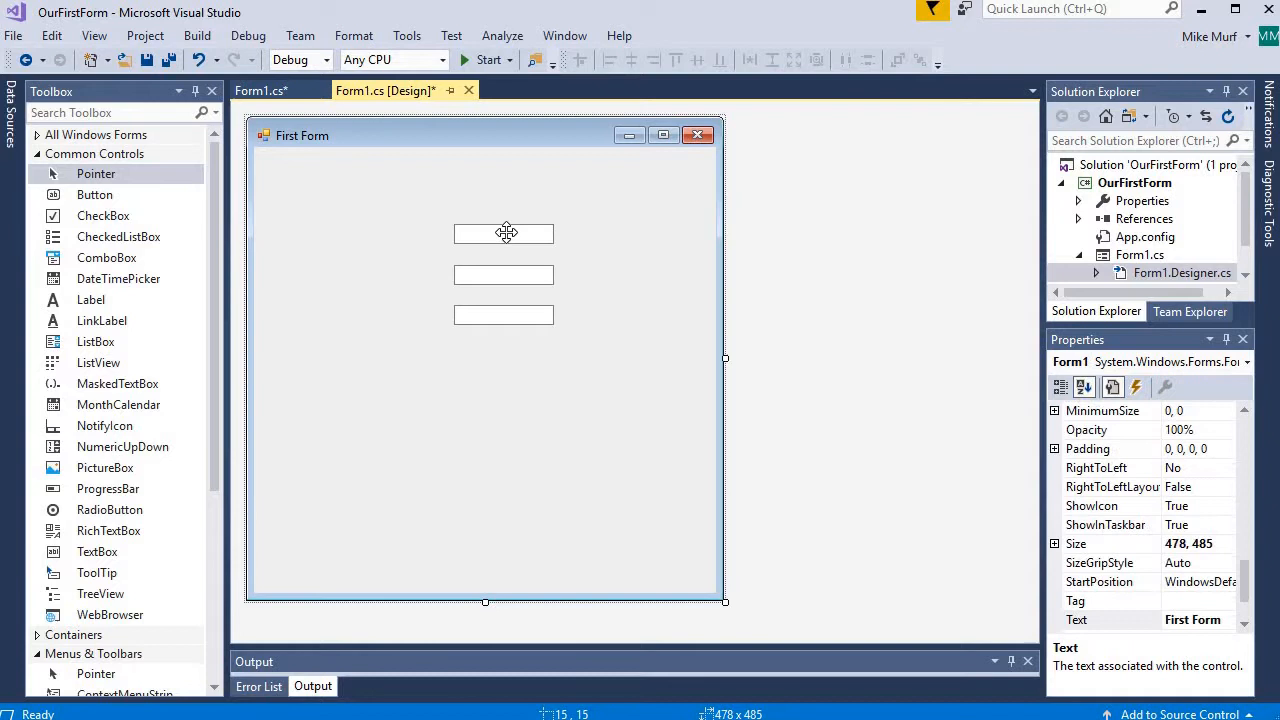
# Set textBox1's Enabled property to False
pyautogui.click(503, 233)
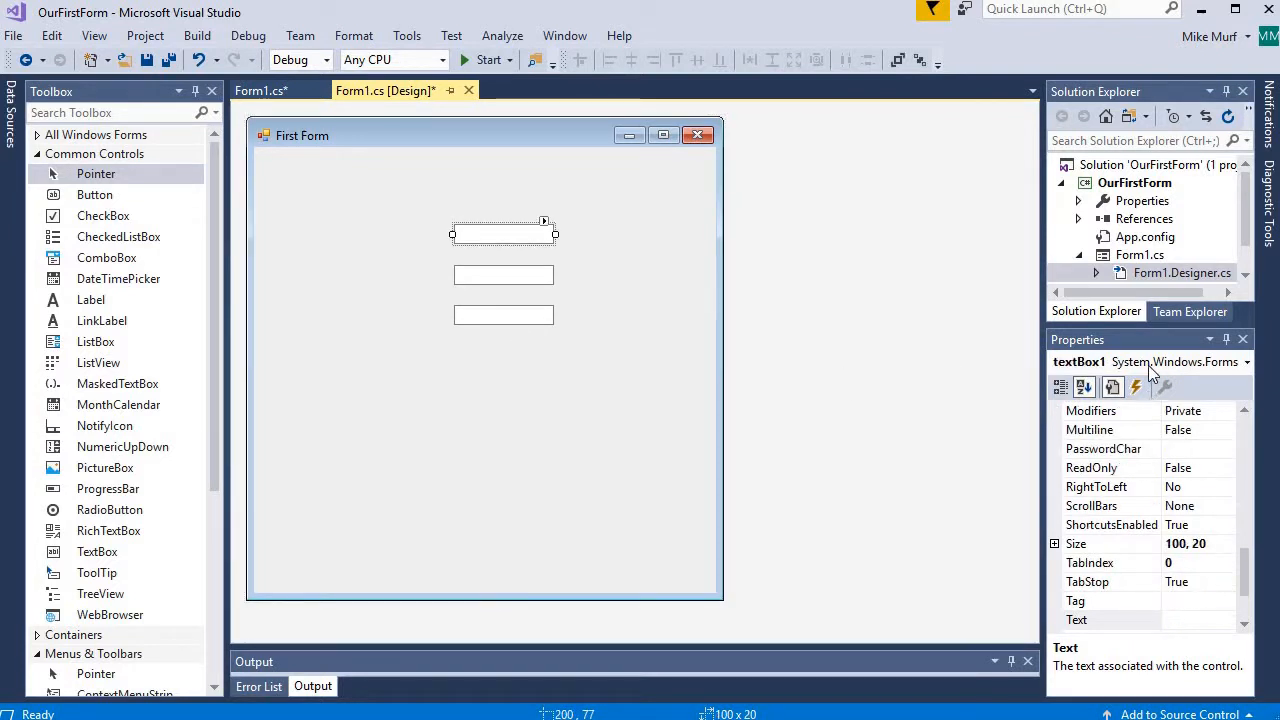
pyautogui.scroll(-3)
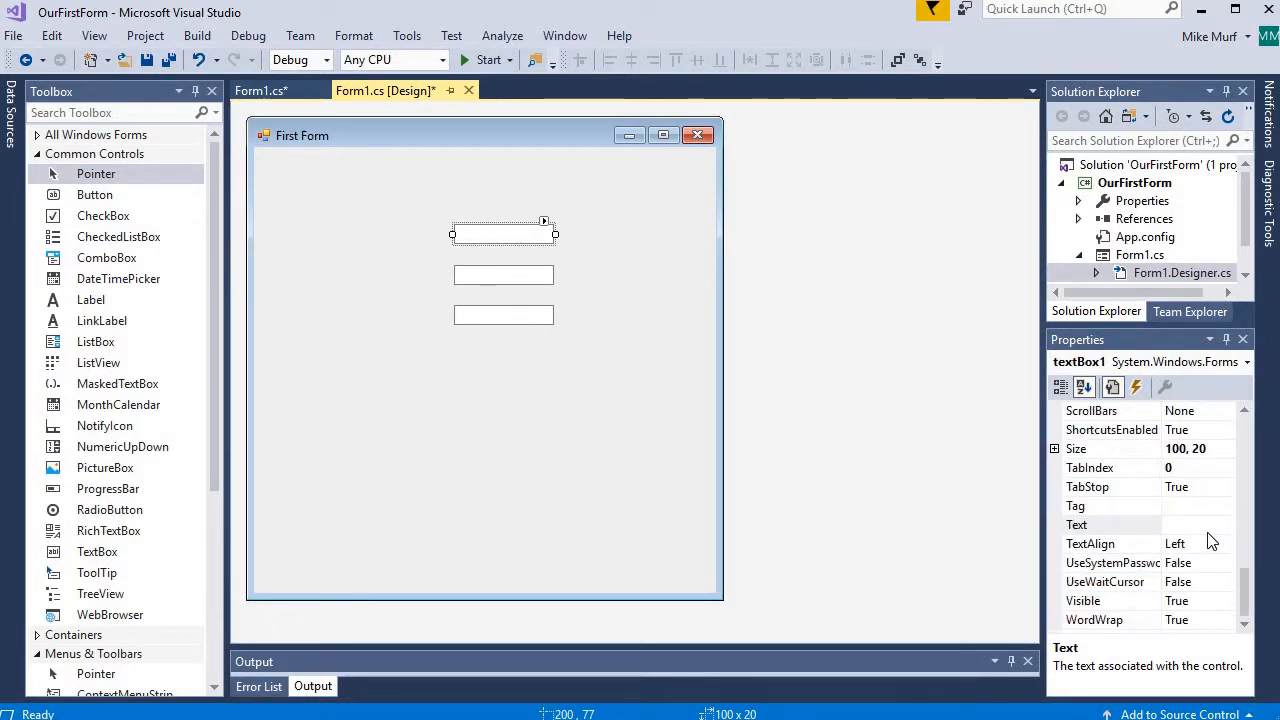
pyautogui.scroll(3)
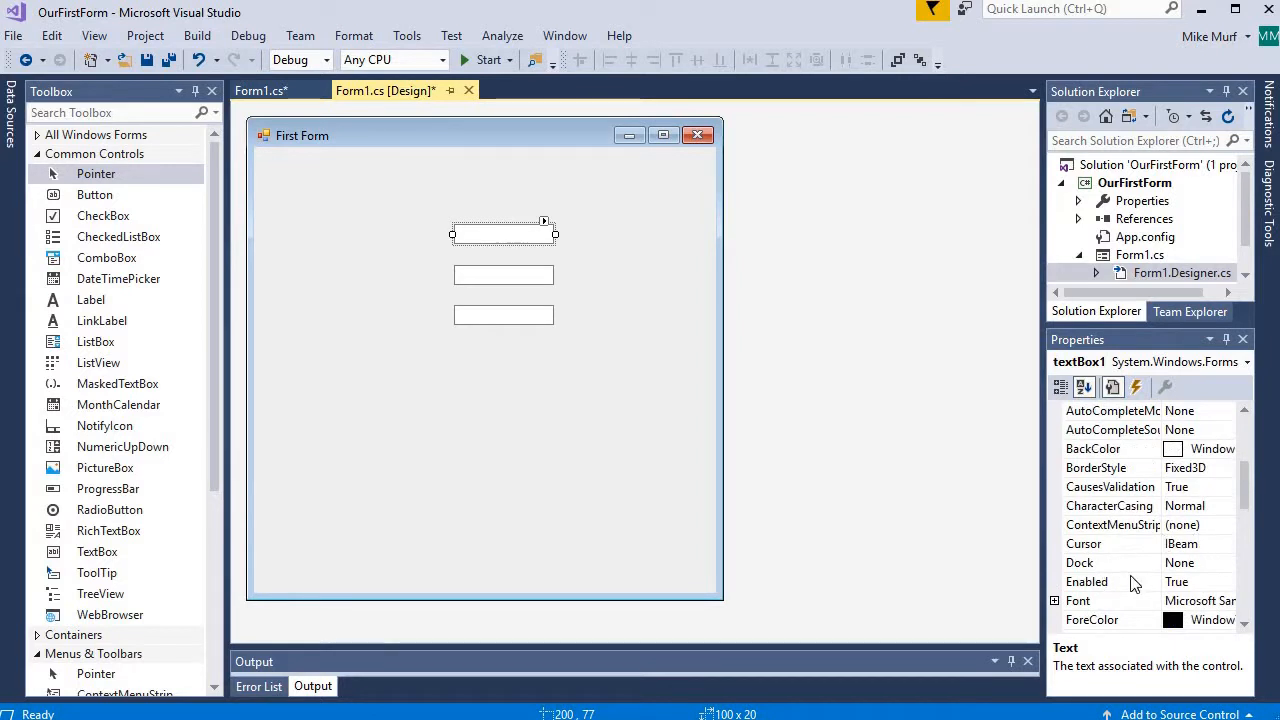
pyautogui.click(1227, 581)
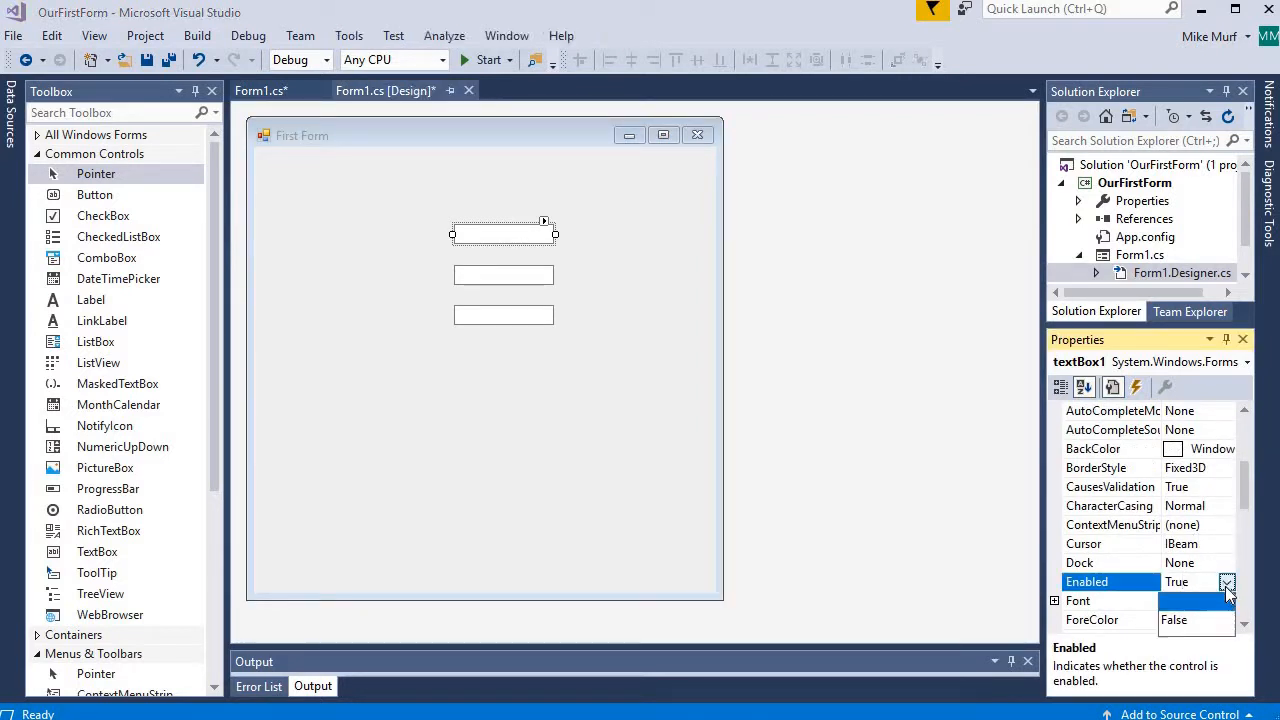
pyautogui.click(1189, 618)
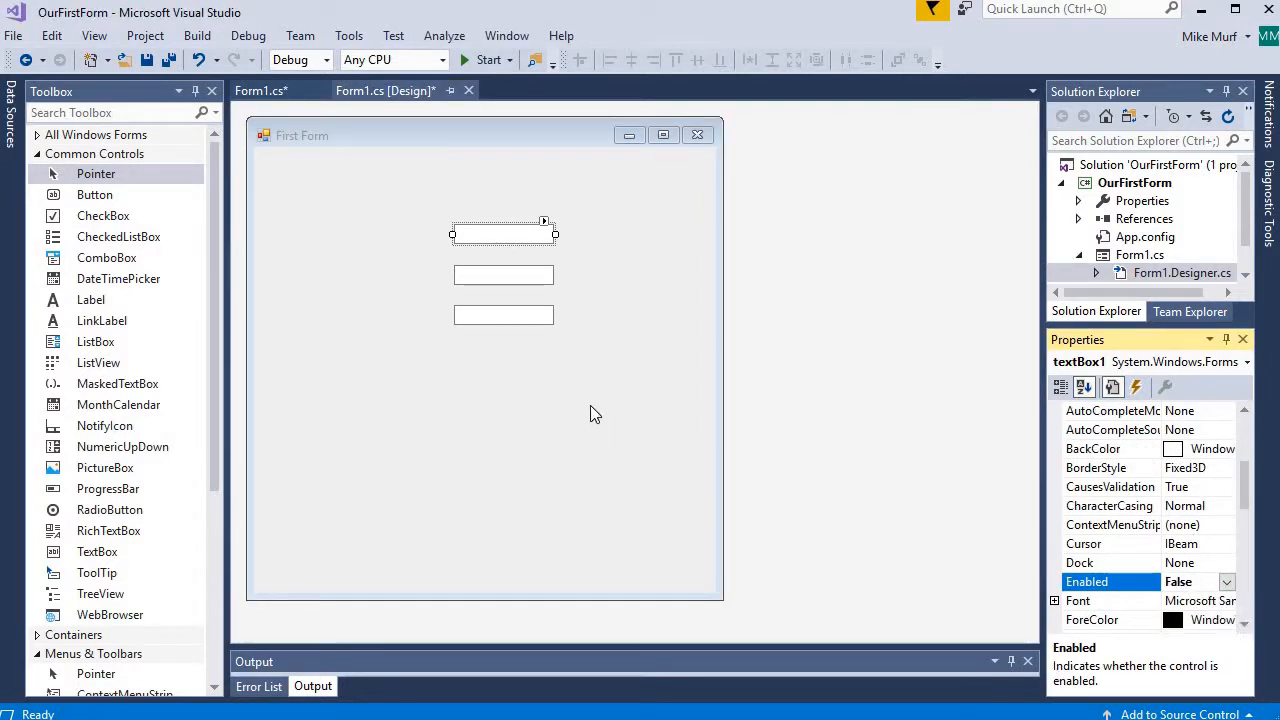
pyautogui.click(485, 450)
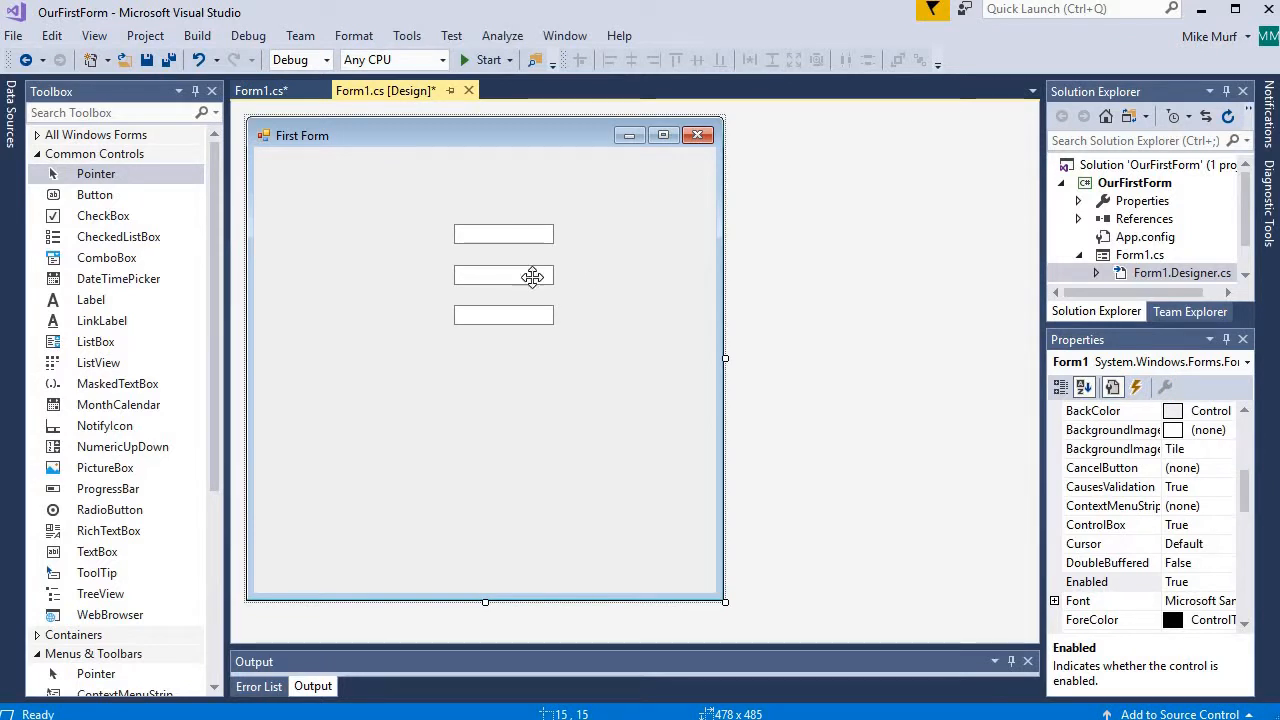
# Set textBox3's ReadOnly property to True
pyautogui.click(503, 275)
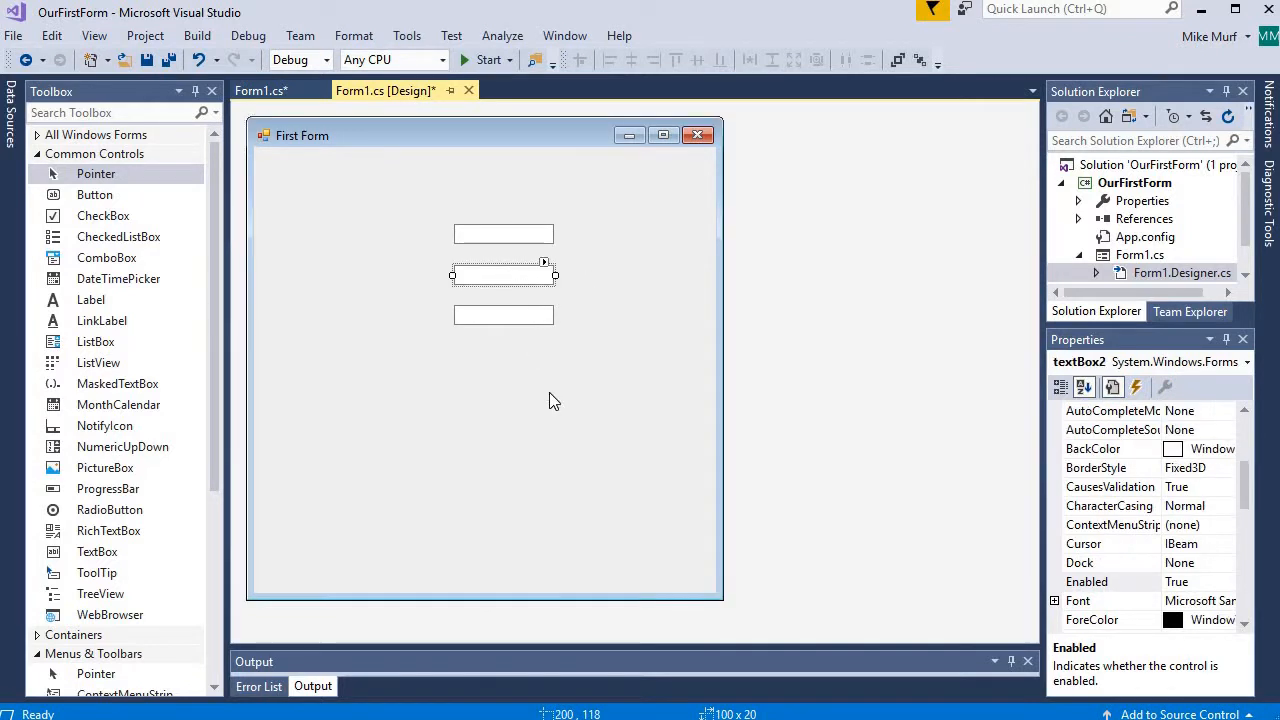
pyautogui.moveTo(573, 386)
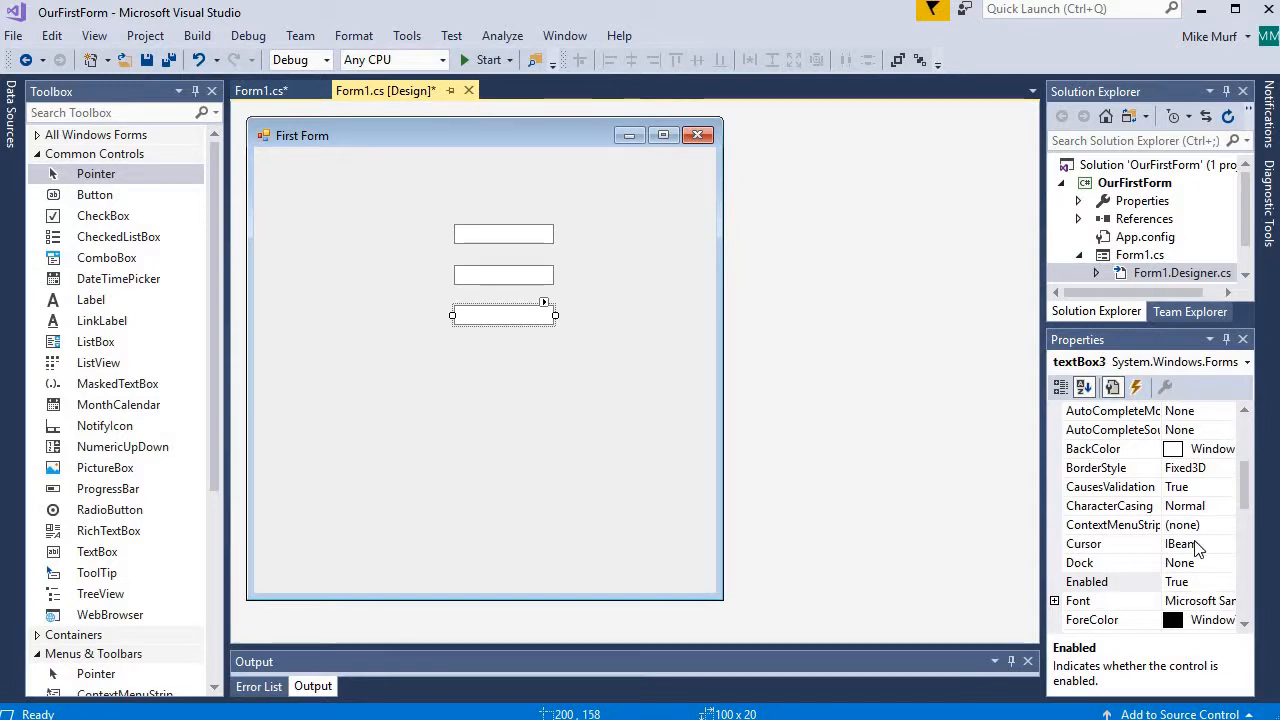
pyautogui.scroll(-3)
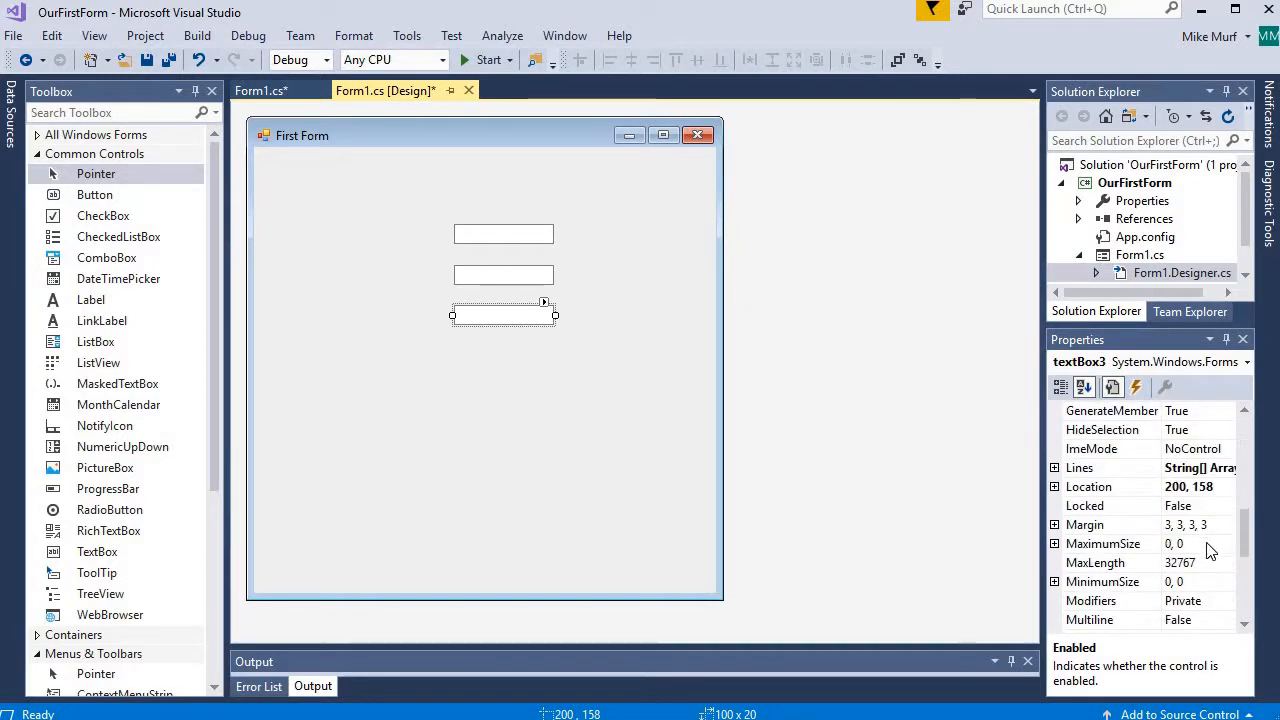
pyautogui.scroll(-3)
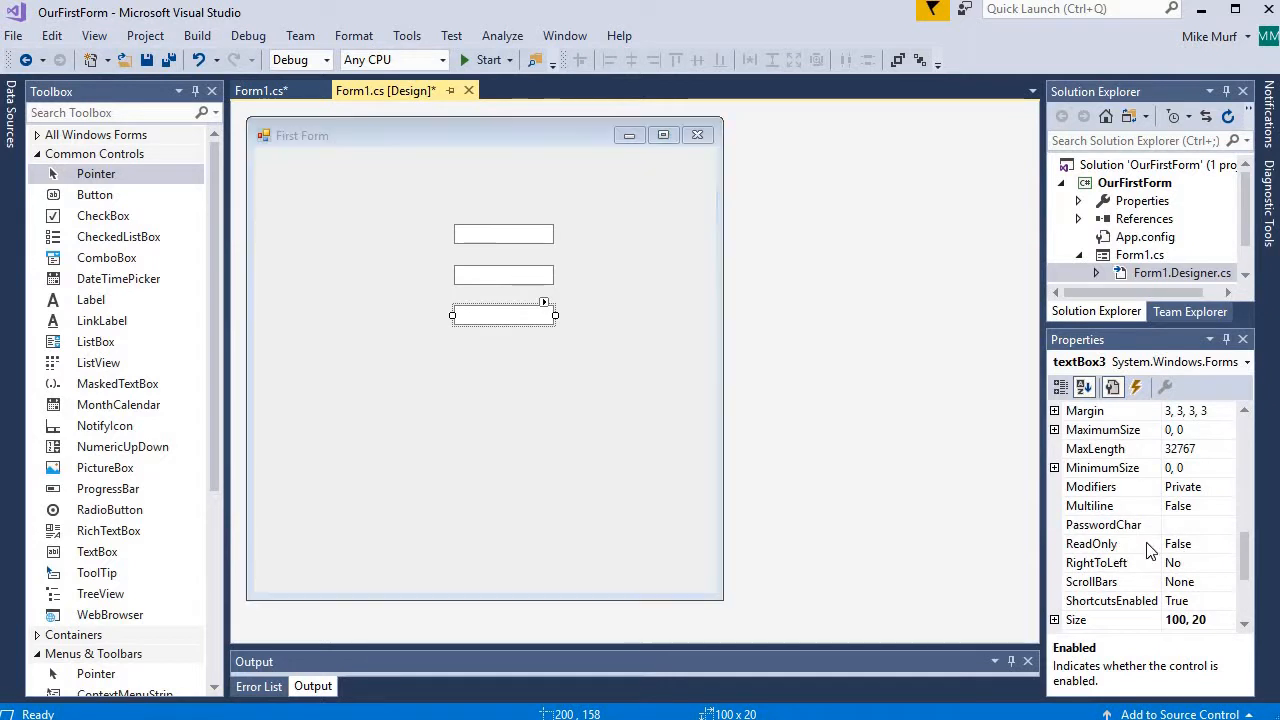
pyautogui.click(1227, 543)
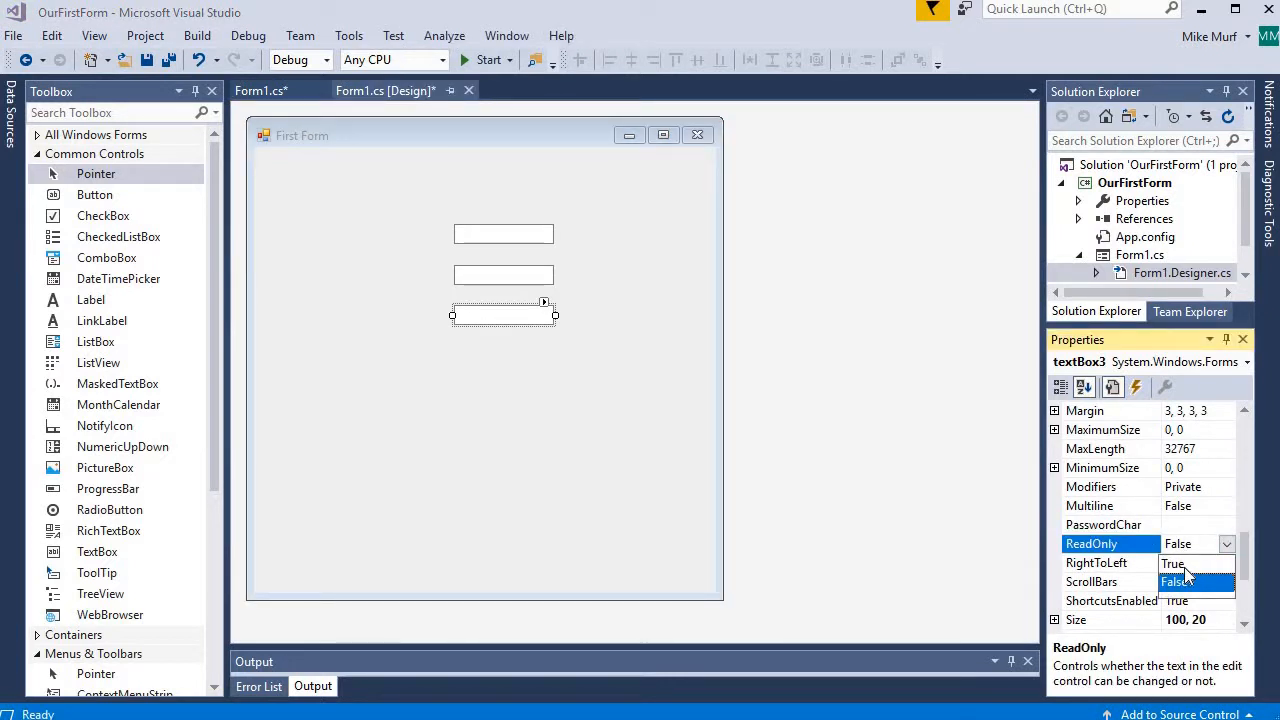
pyautogui.click(575, 160)
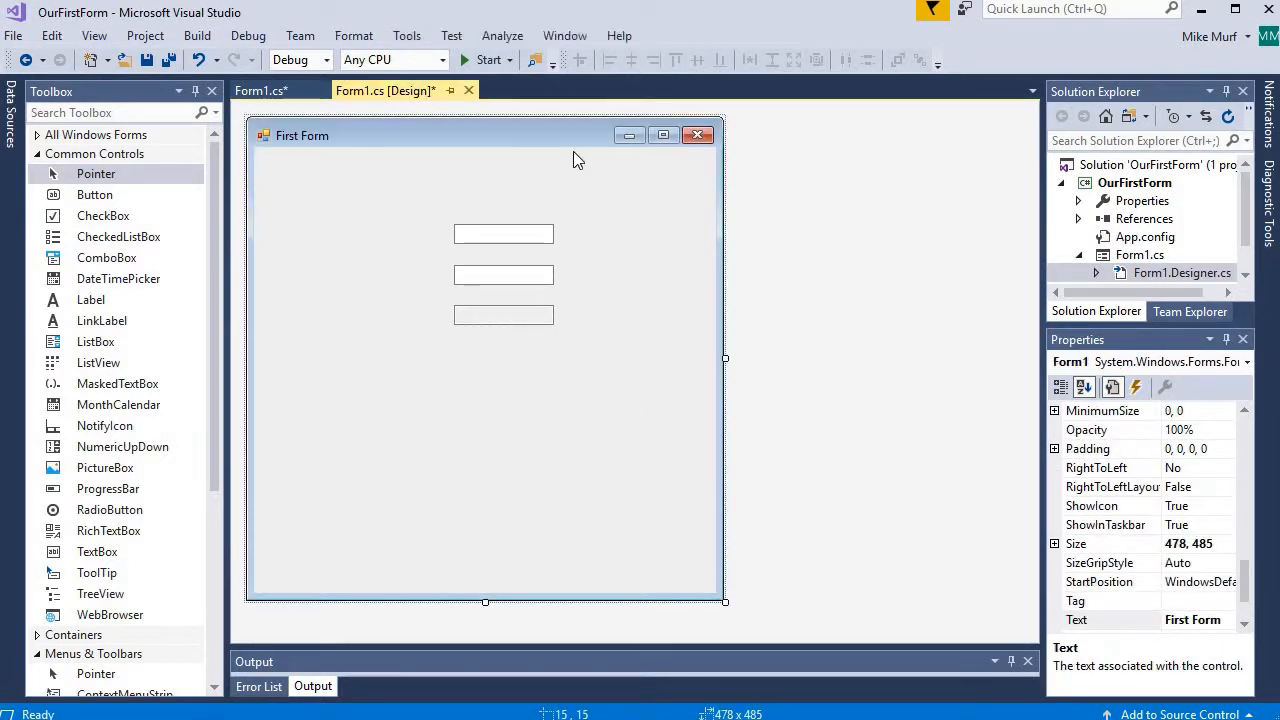
# Run the form, type 'asdfasdfasdf', and try editing the read-only bottom box
pyautogui.click(488, 59)
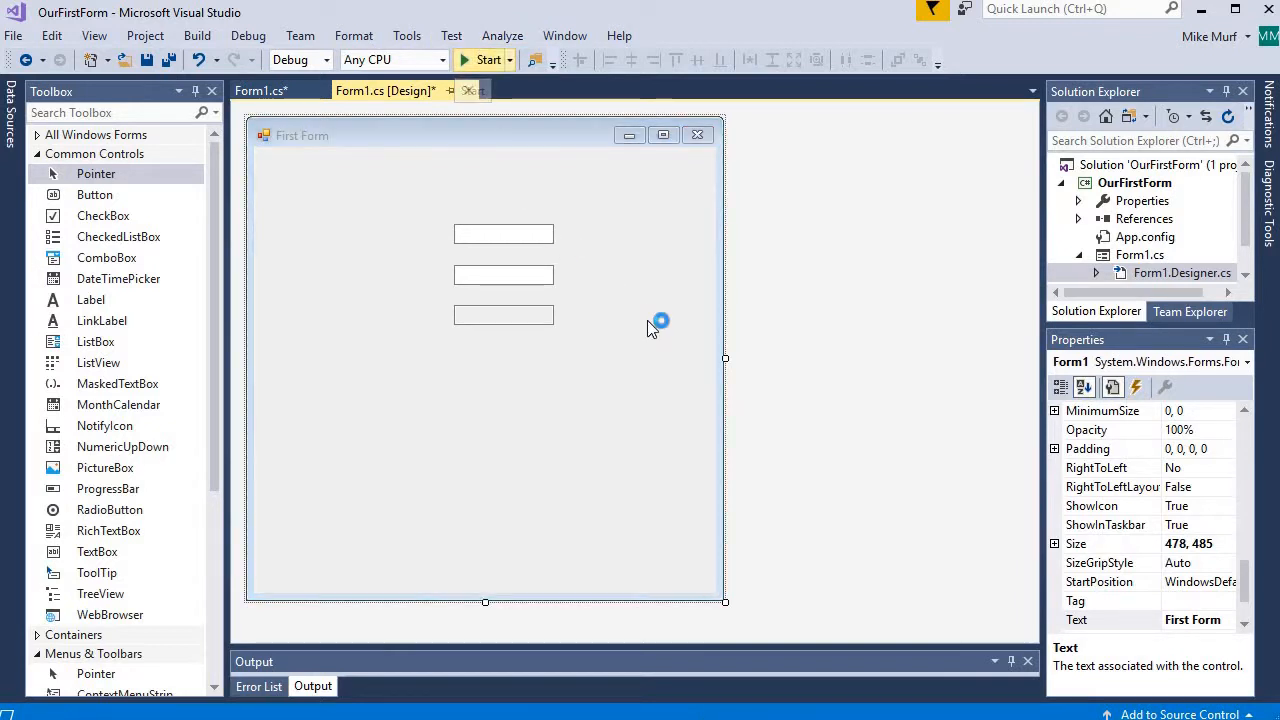
pyautogui.click(487, 59)
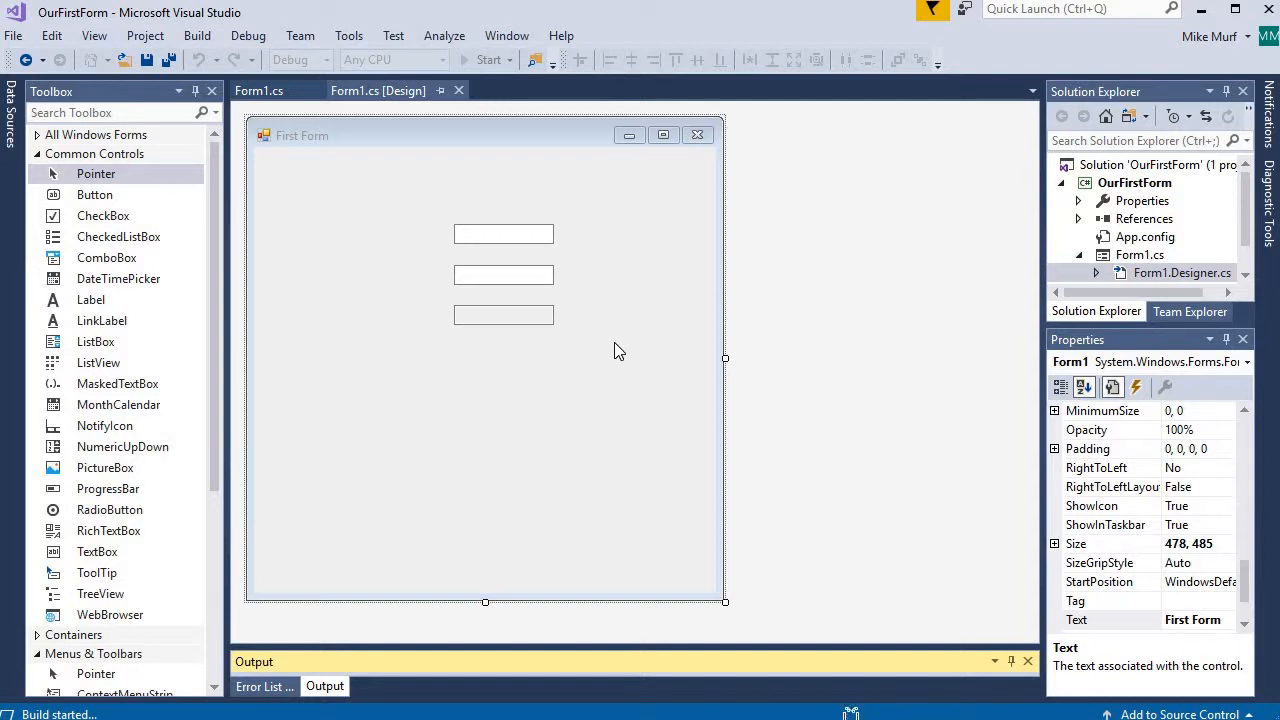
pyautogui.click(489, 59)
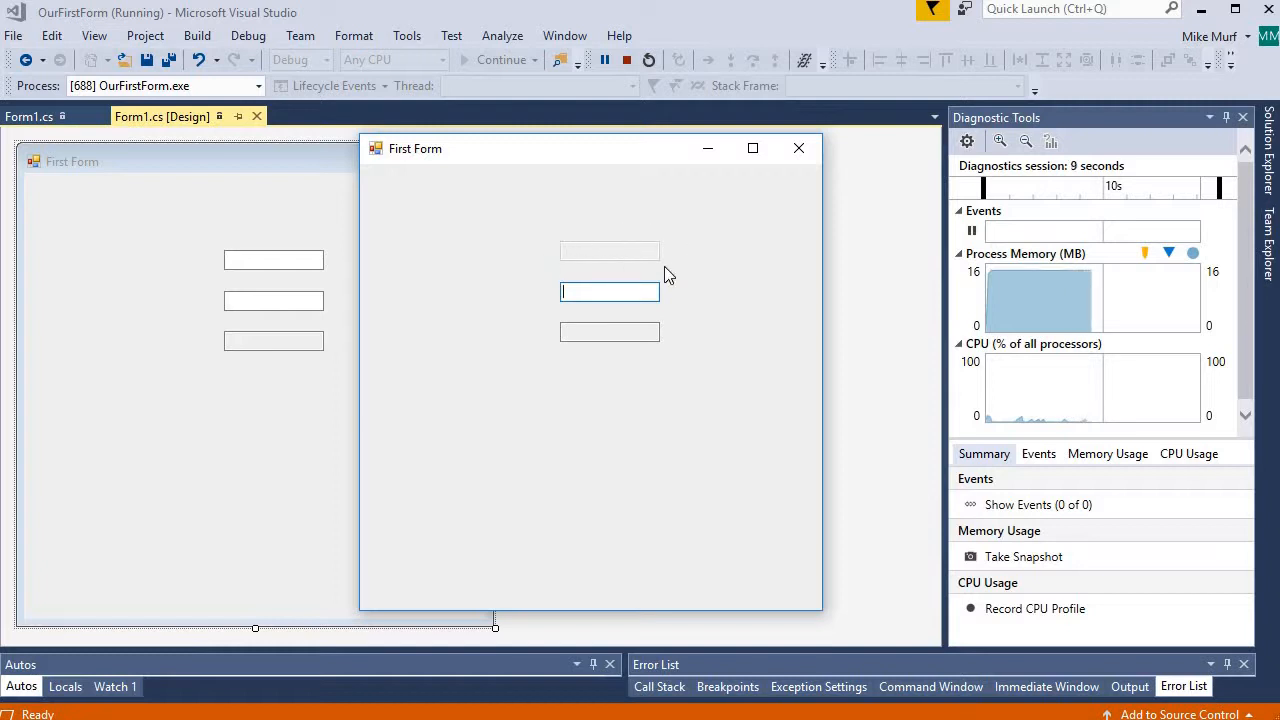
pyautogui.moveTo(598, 270)
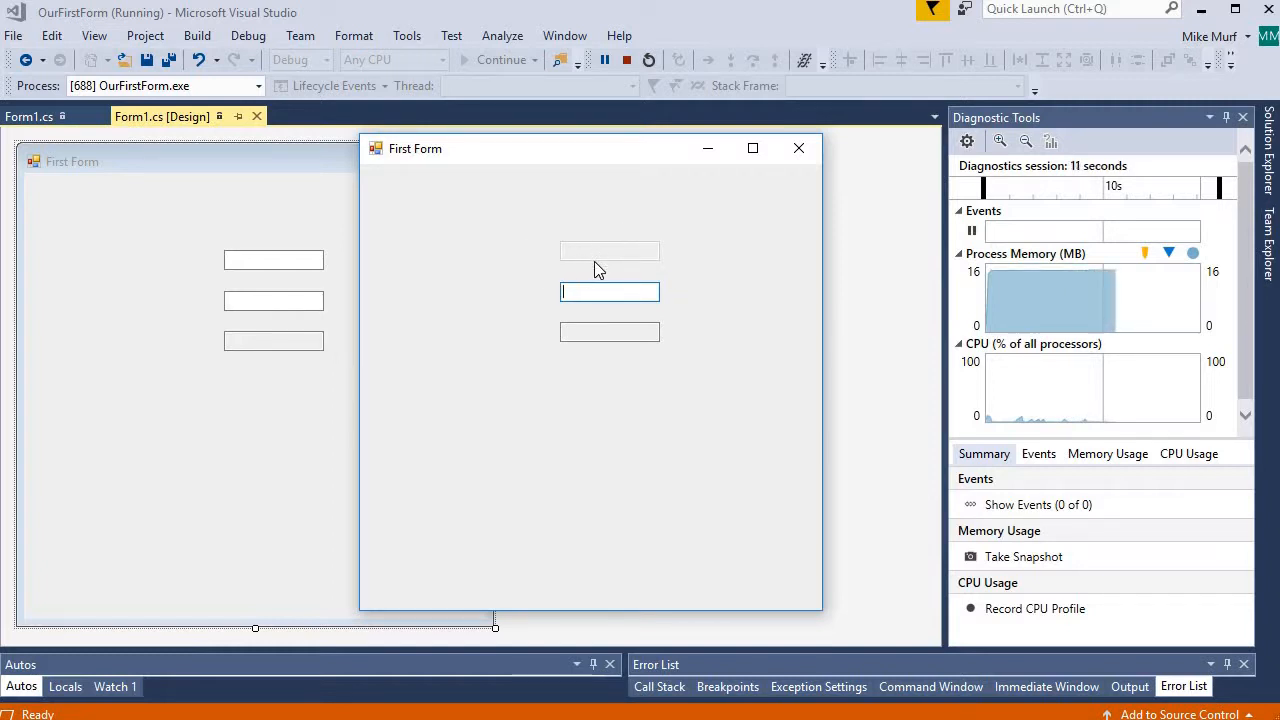
pyautogui.moveTo(650, 255)
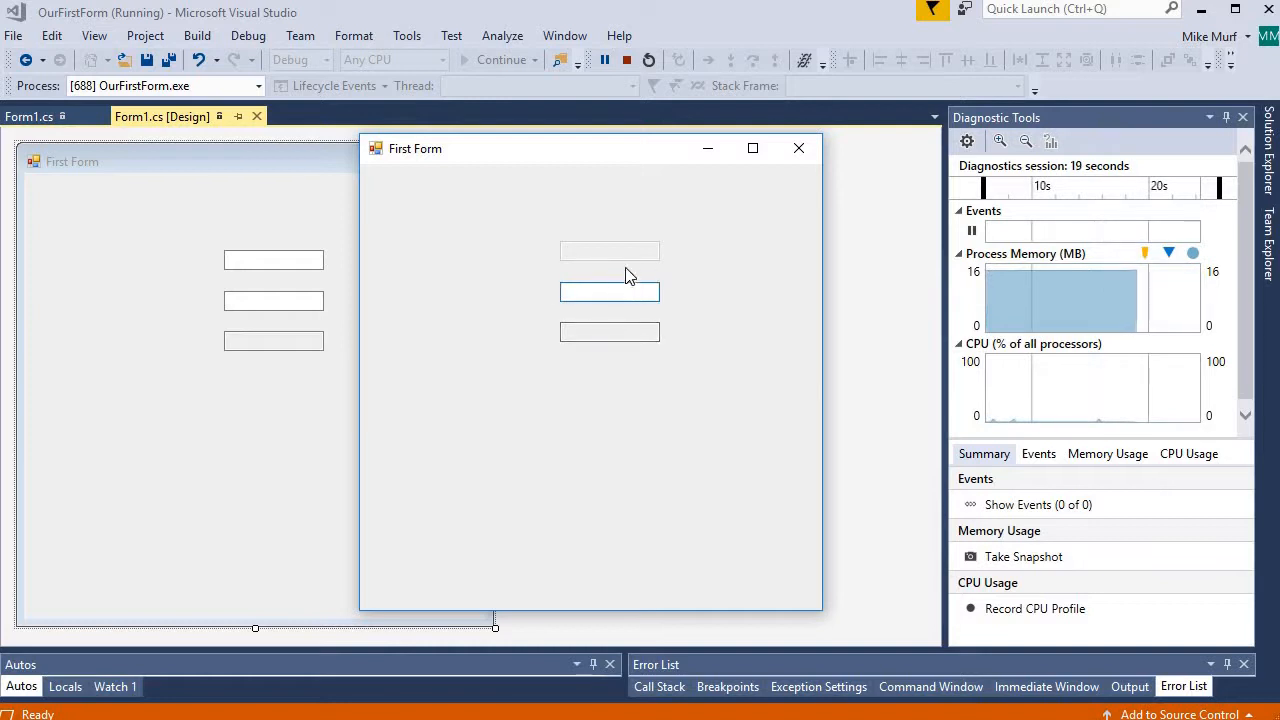
pyautogui.write('asdfasdfasdf')
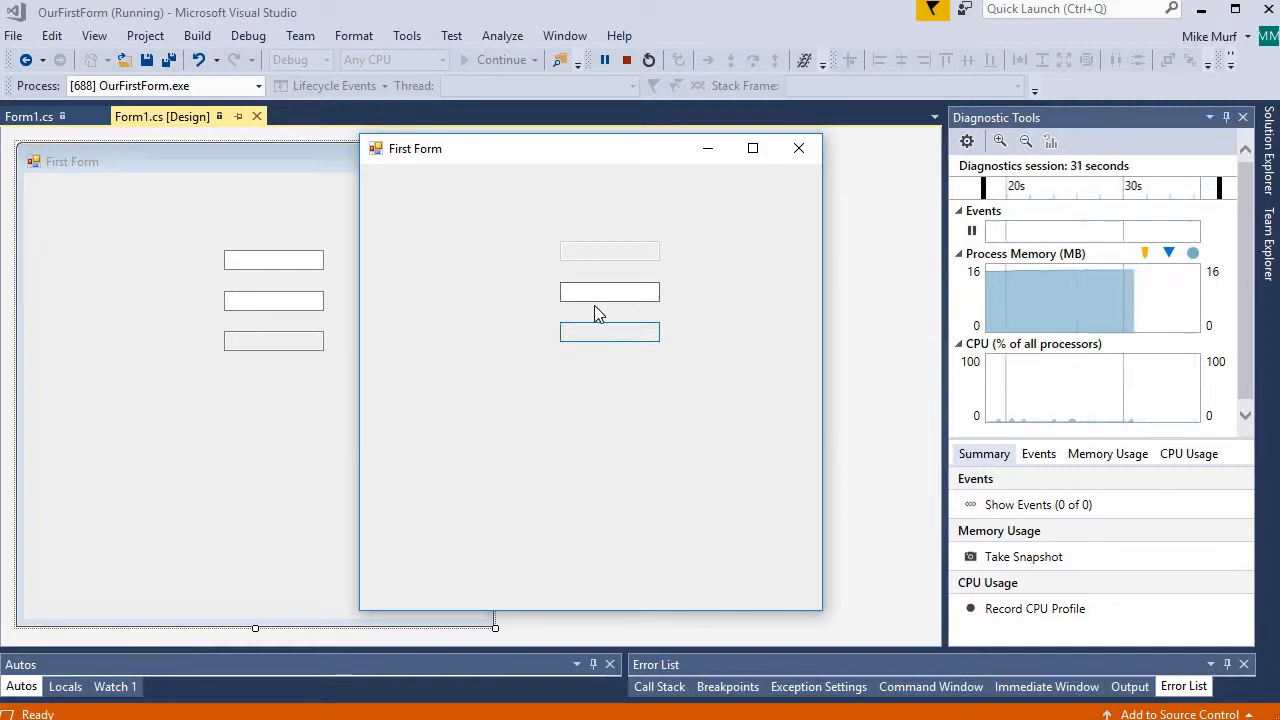
pyautogui.click(609, 332)
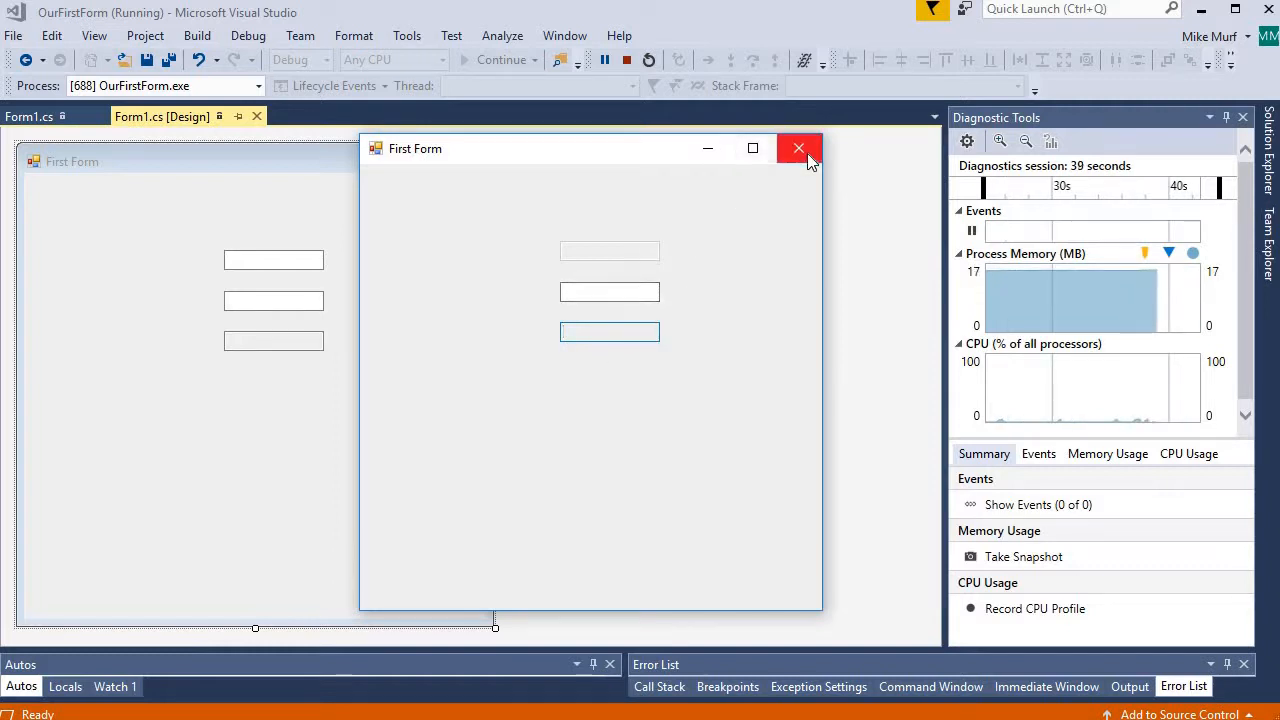
# Close the running First Form and reselect textBox2, then the form, in the designer
pyautogui.click(798, 148)
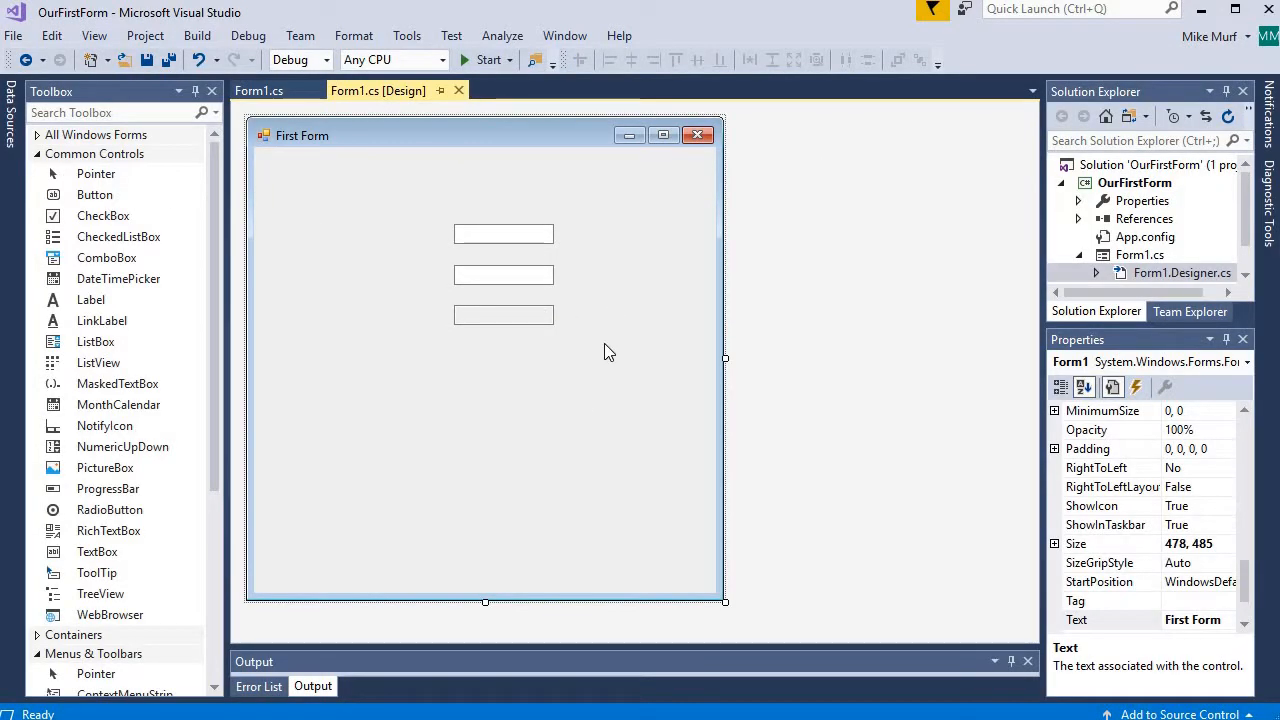
pyautogui.moveTo(512, 277)
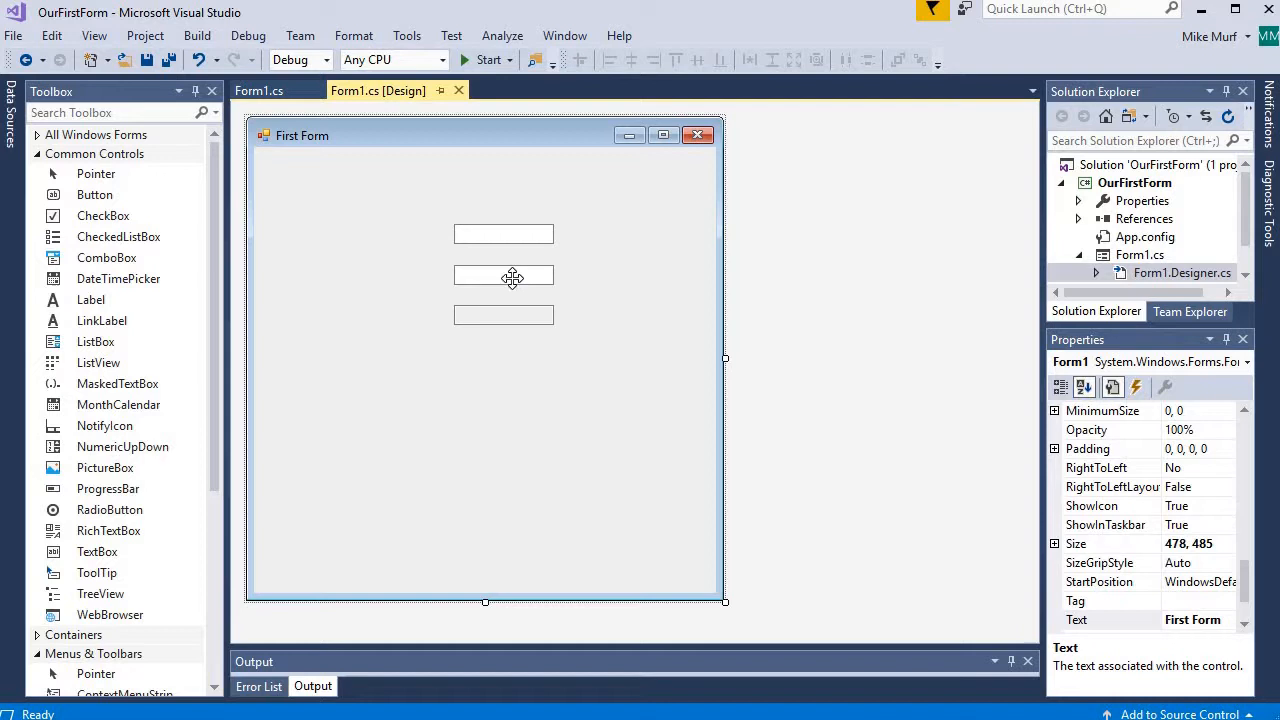
pyautogui.click(503, 275)
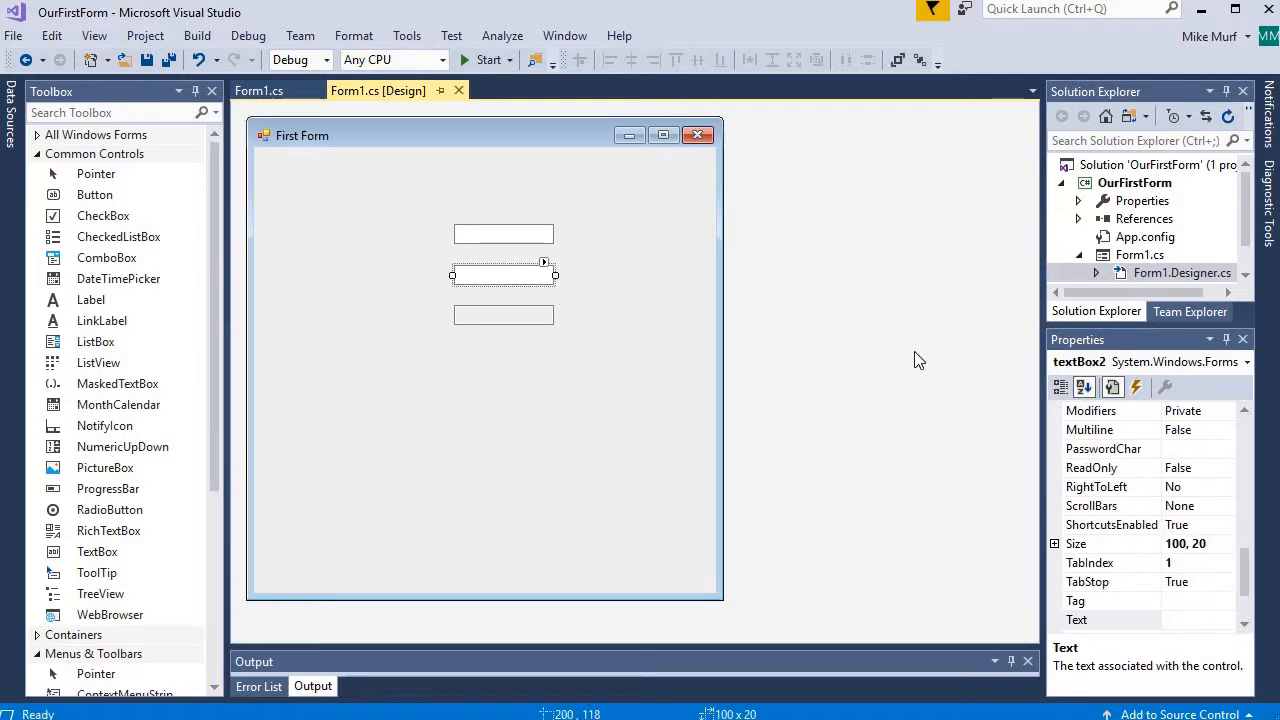
pyautogui.moveTo(939, 365)
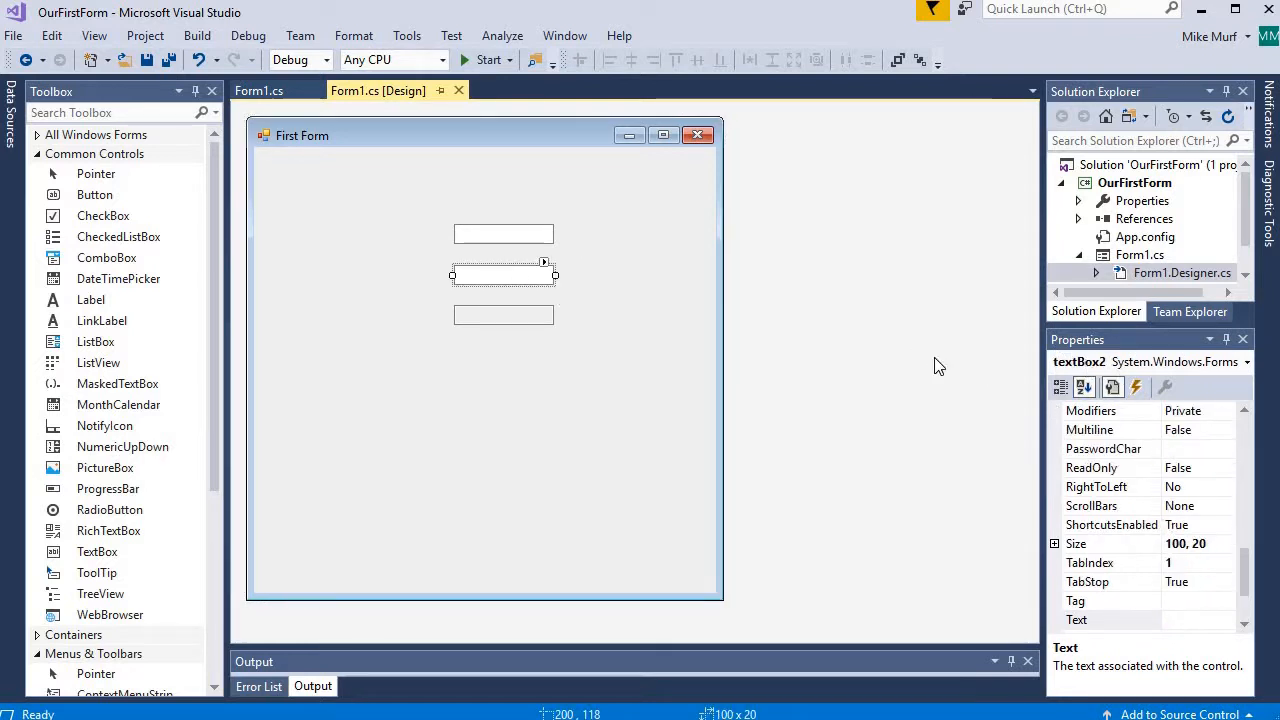
pyautogui.moveTo(480, 273)
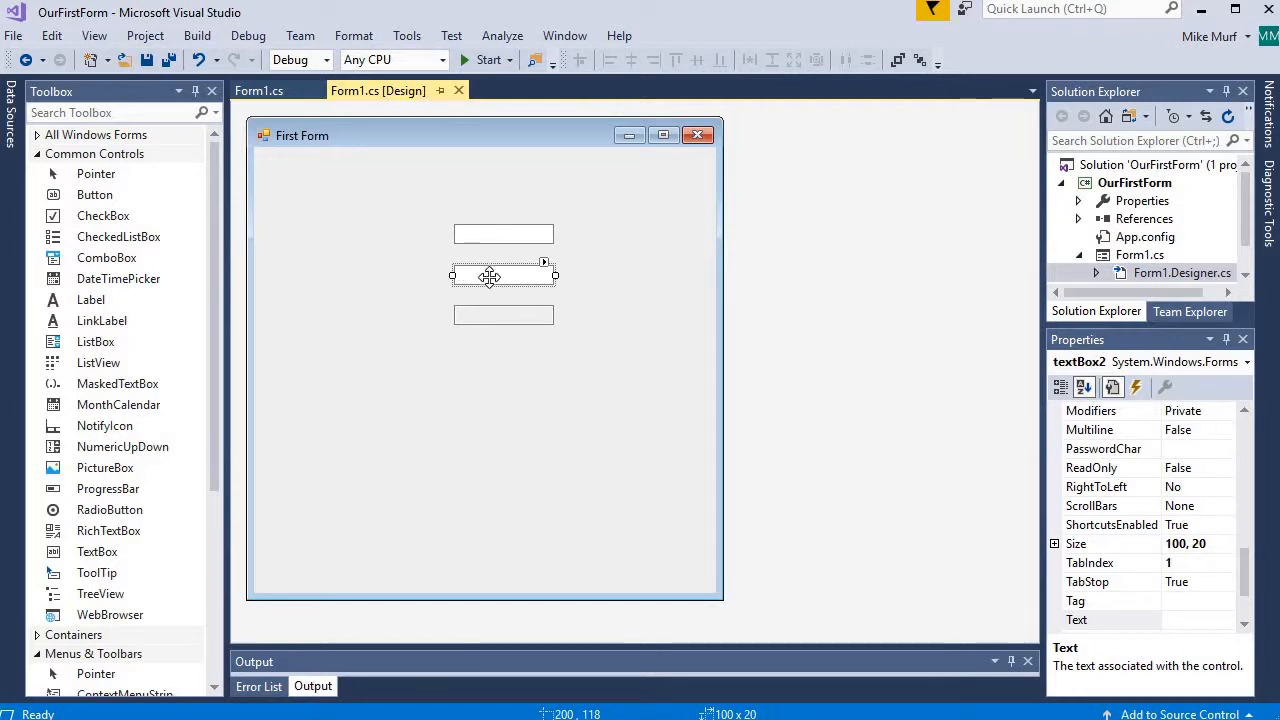
pyautogui.moveTo(480, 317)
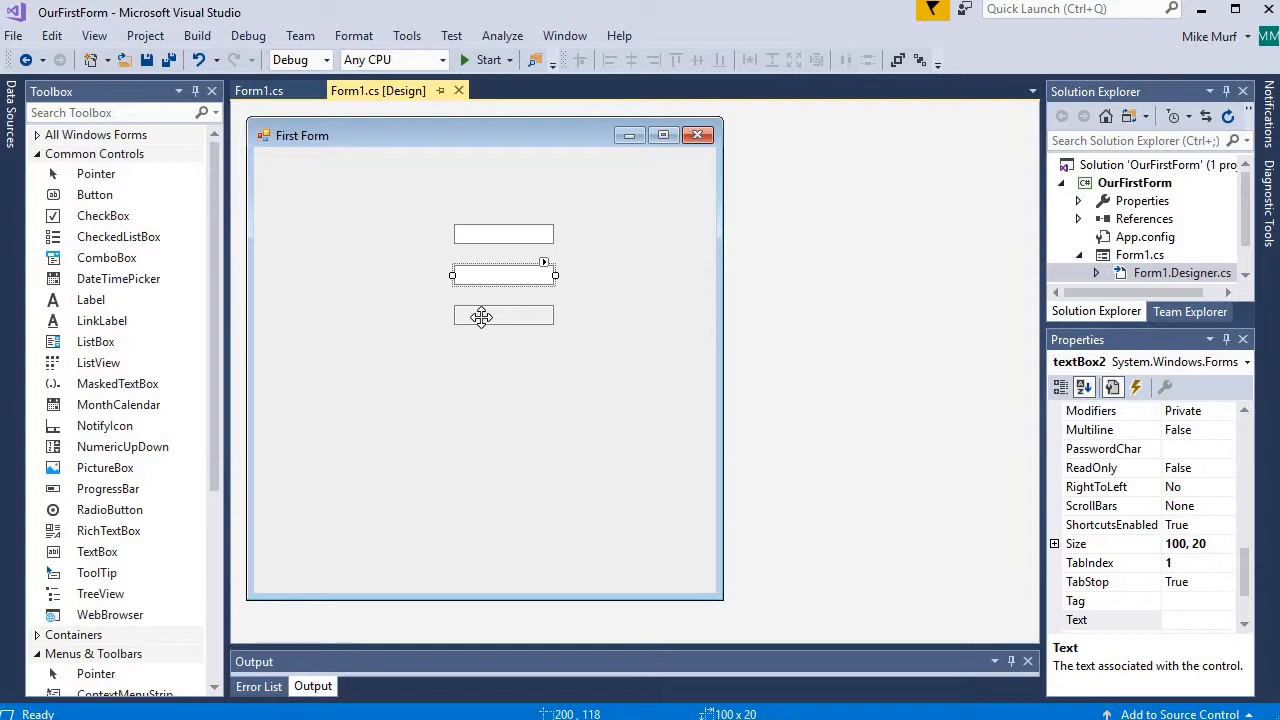
pyautogui.click(535, 418)
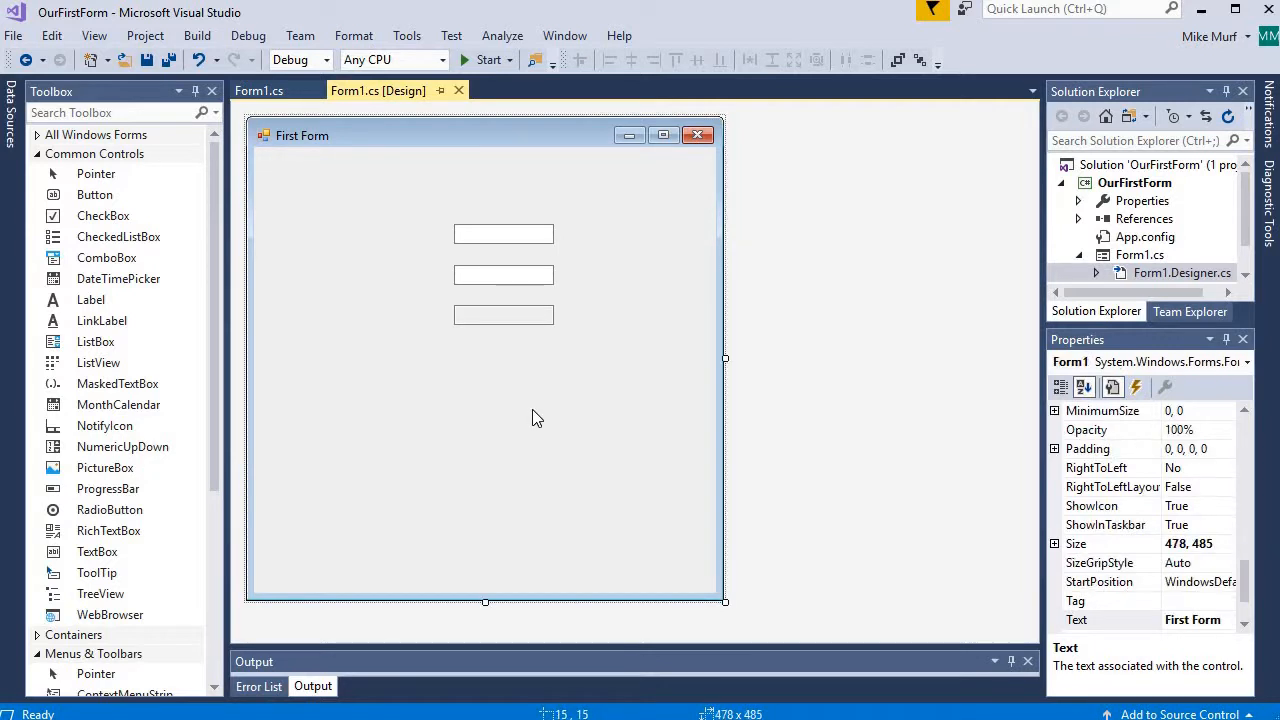
pyautogui.moveTo(590, 307)
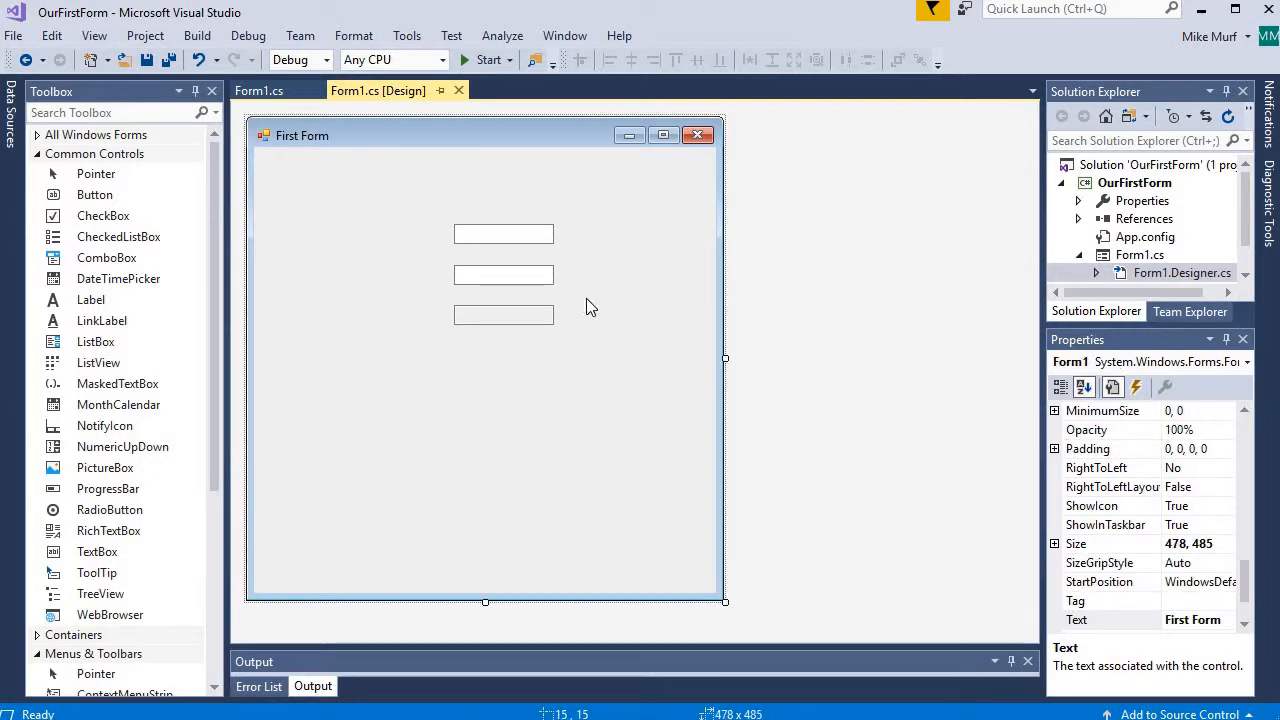
# Generate the textBox2_TextChanged handler from textBox2's Events list in Properties
pyautogui.click(503, 274)
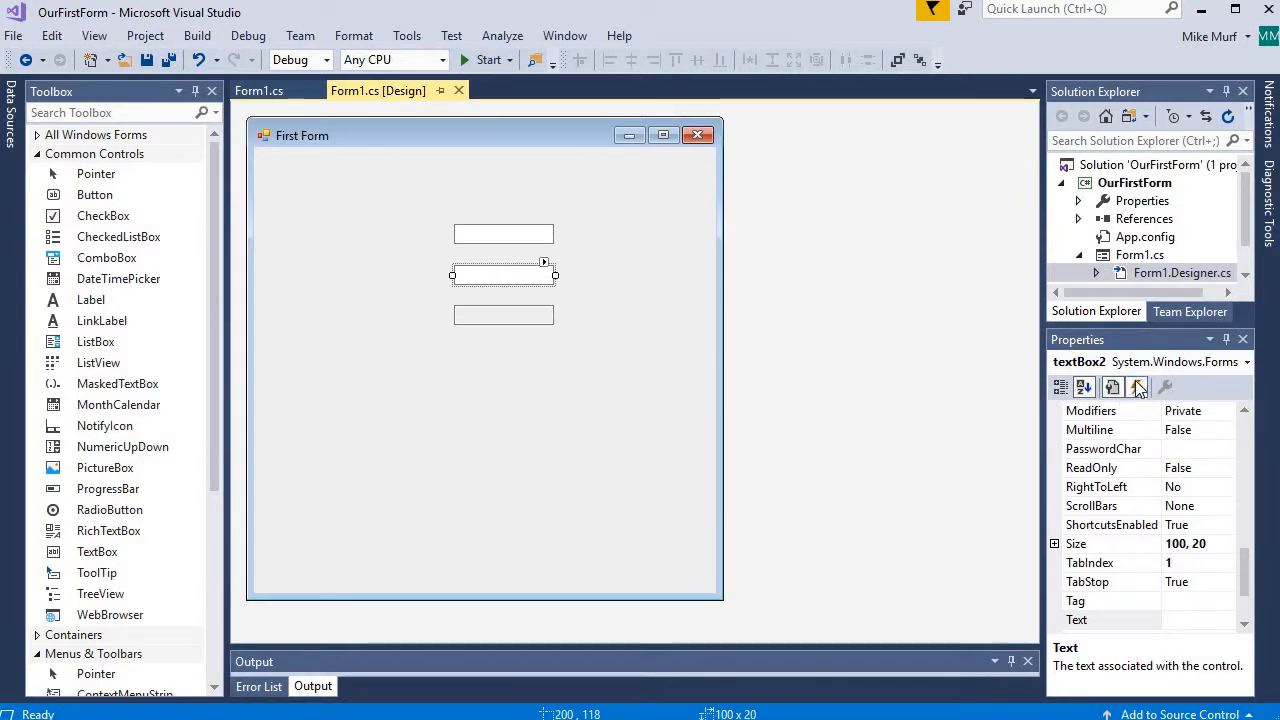
pyautogui.click(1137, 387)
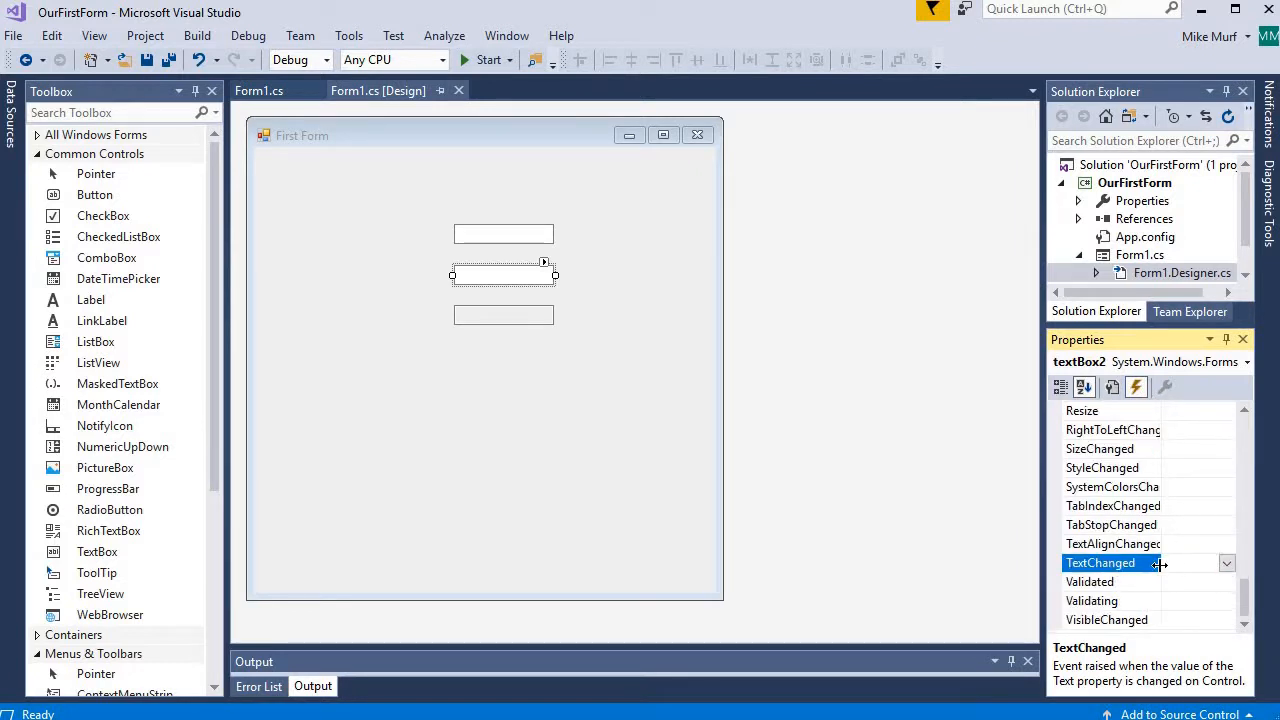
pyautogui.click(485, 450)
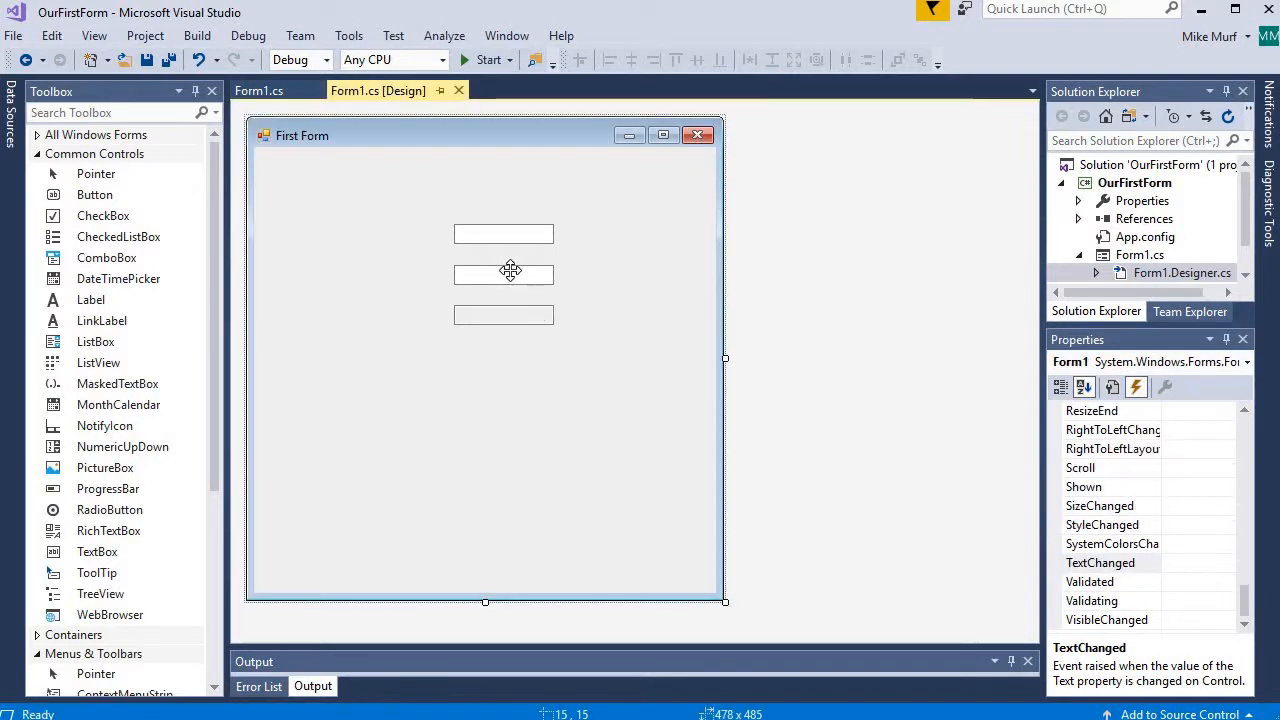
pyautogui.click(503, 274)
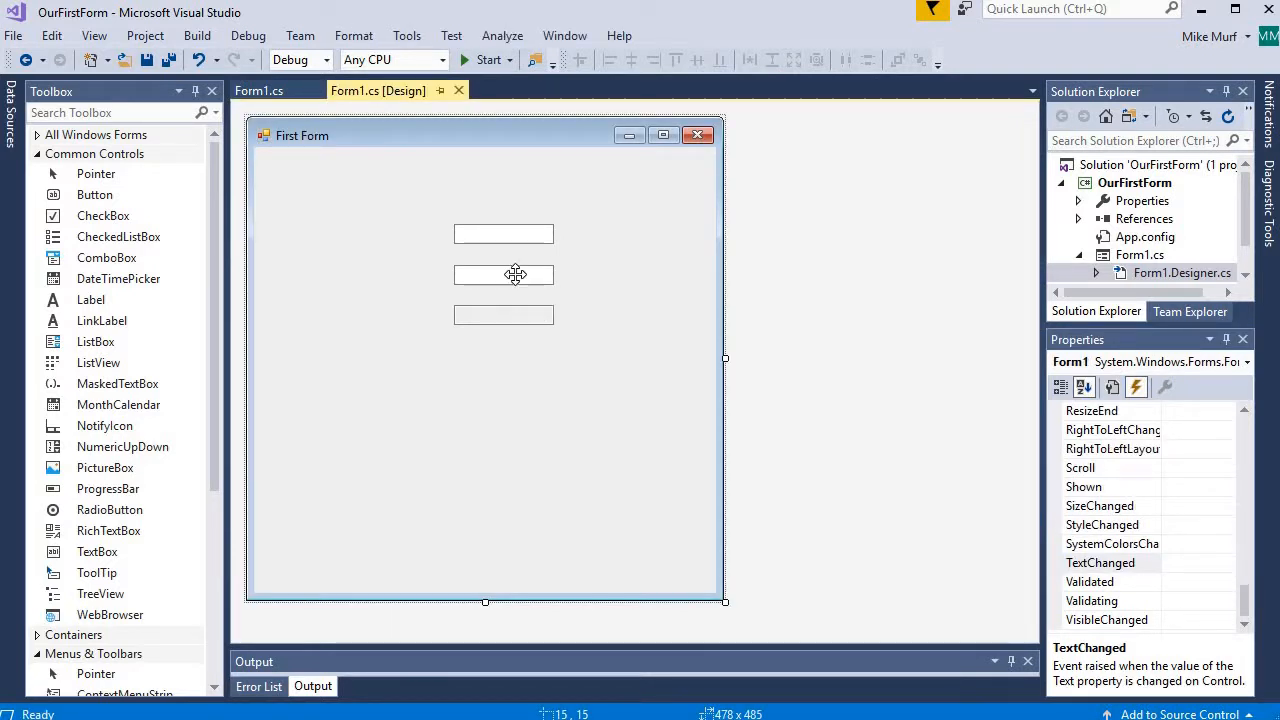
pyautogui.click(503, 274)
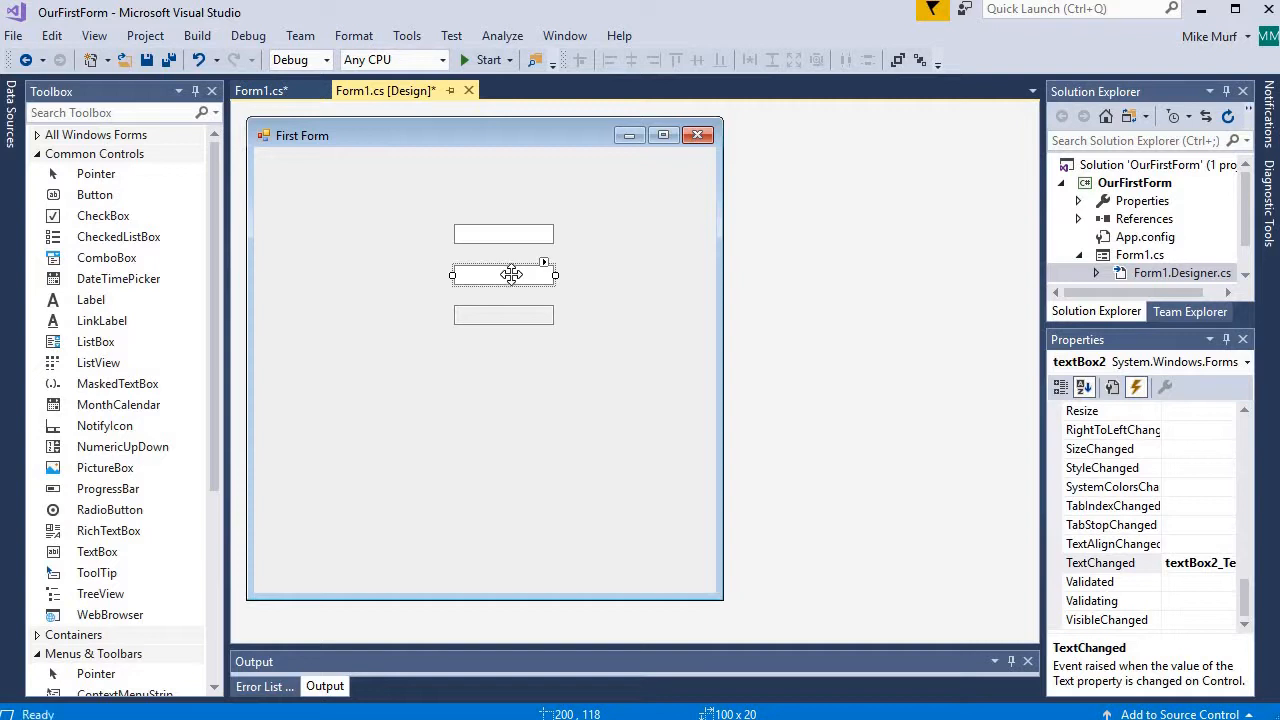
pyautogui.moveTo(1199, 562)
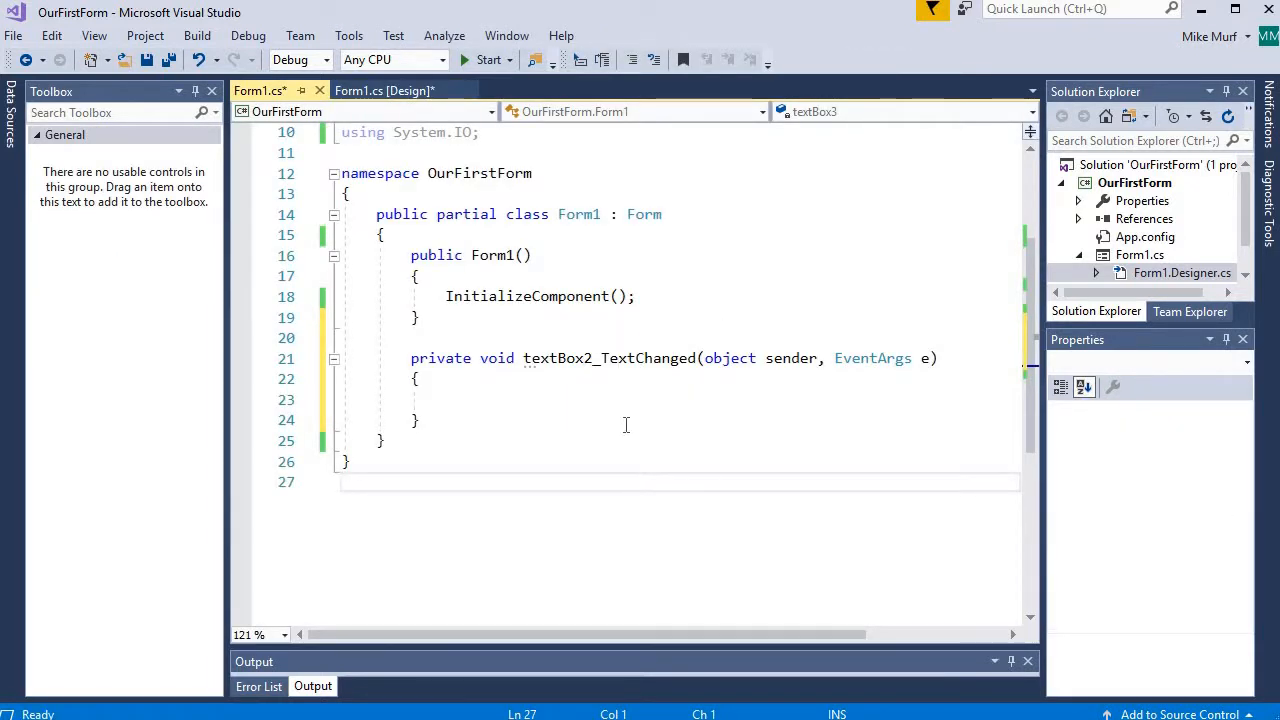
pyautogui.moveTo(577, 345)
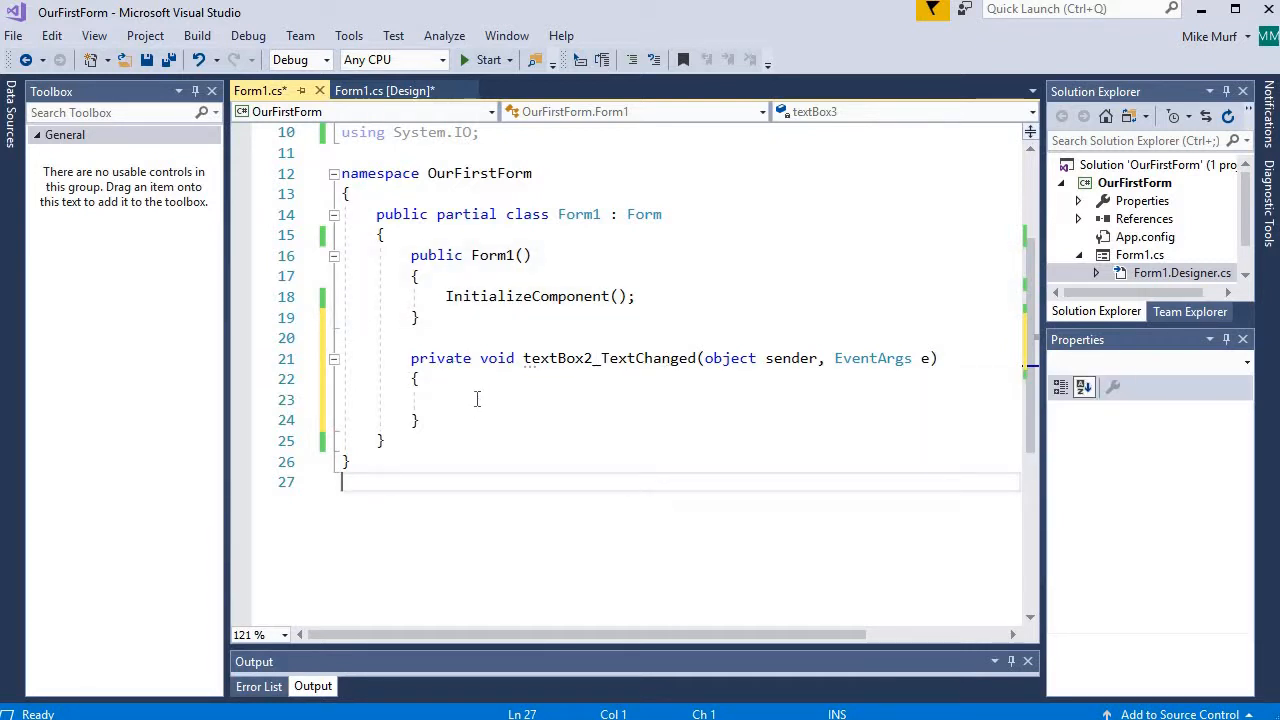
# Write textBox3.Text = textBox2.Text; inside textBox2_TextChanged and start a build
pyautogui.click(477, 399)
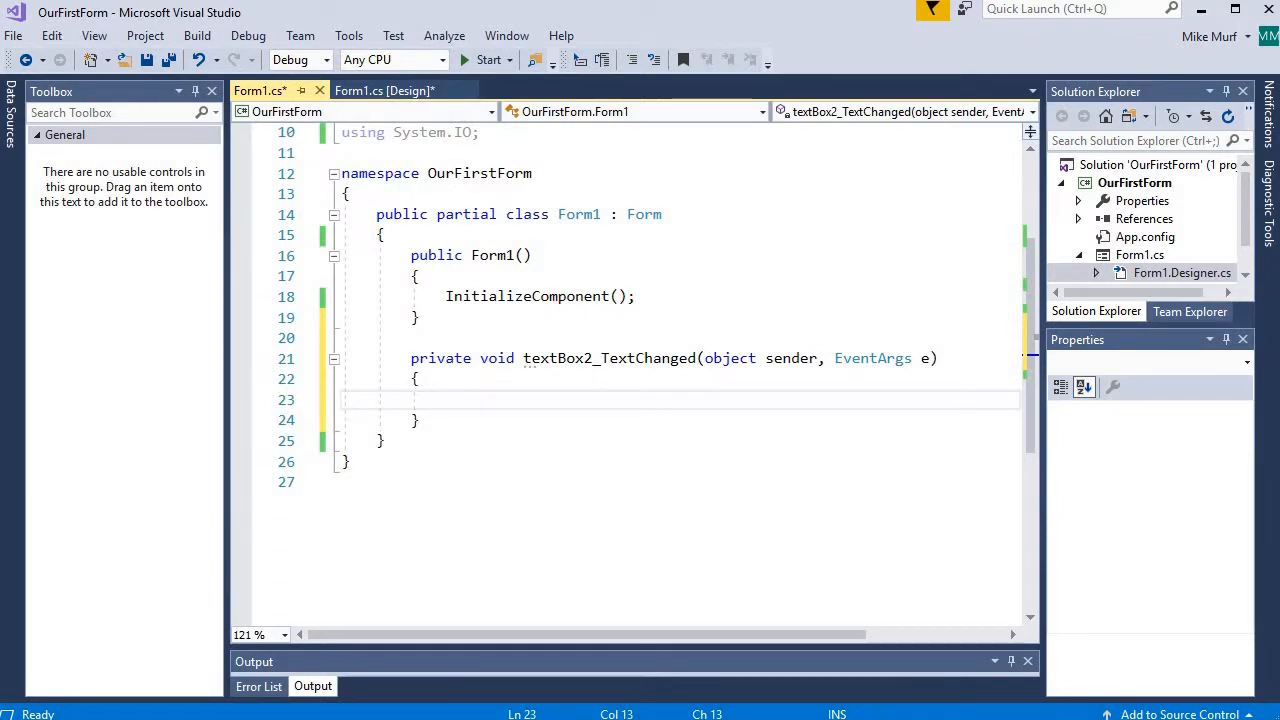
pyautogui.write('textBox3.Text')
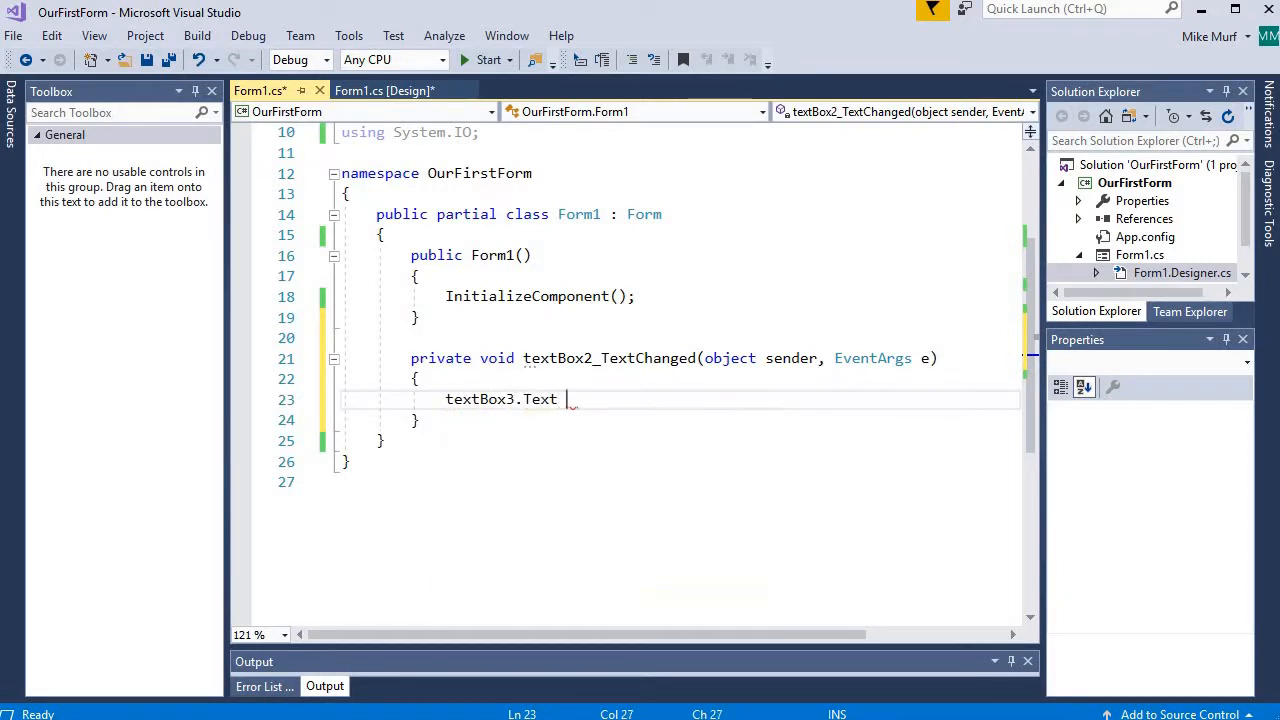
pyautogui.write('= textBox2.Text;')
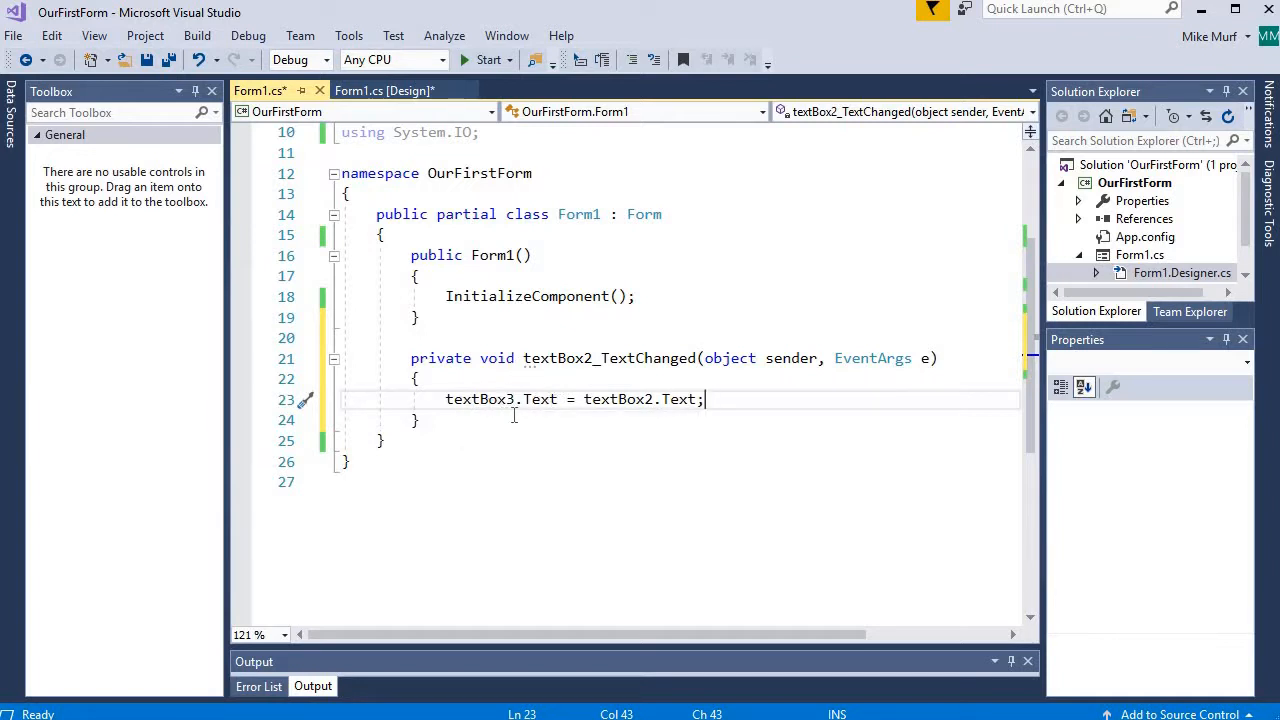
pyautogui.moveTo(385, 90)
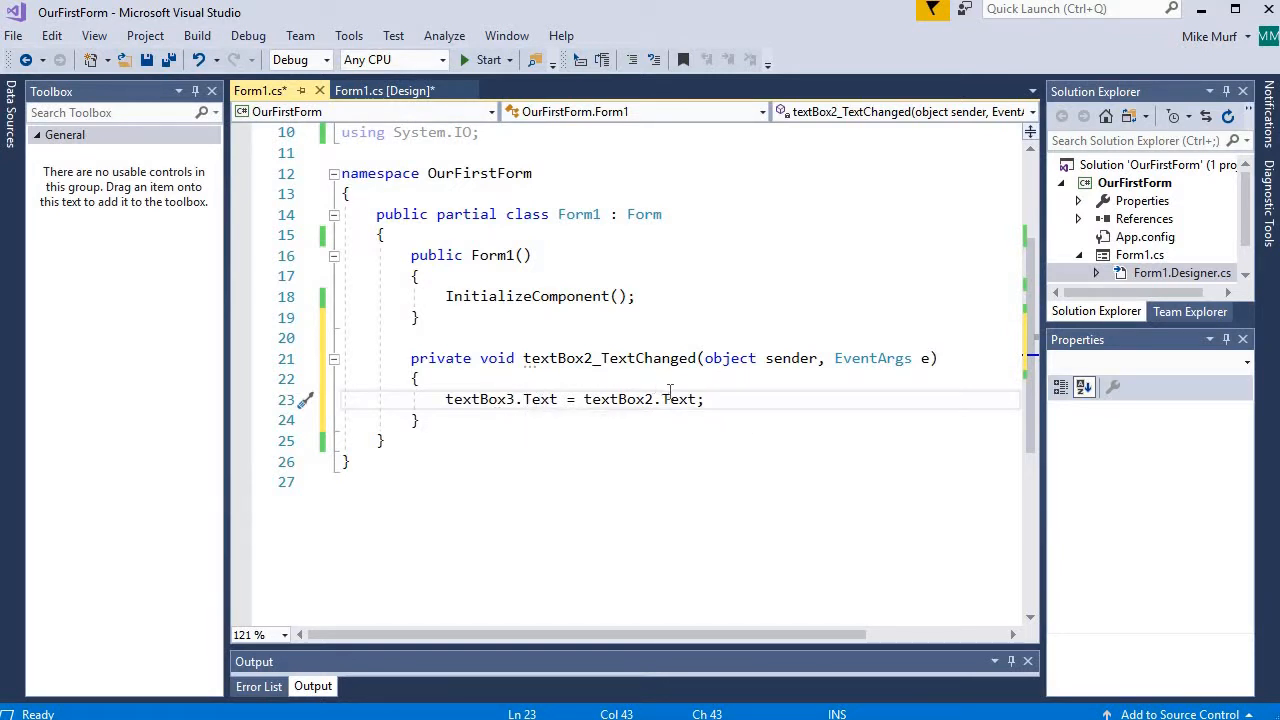
pyautogui.click(385, 90)
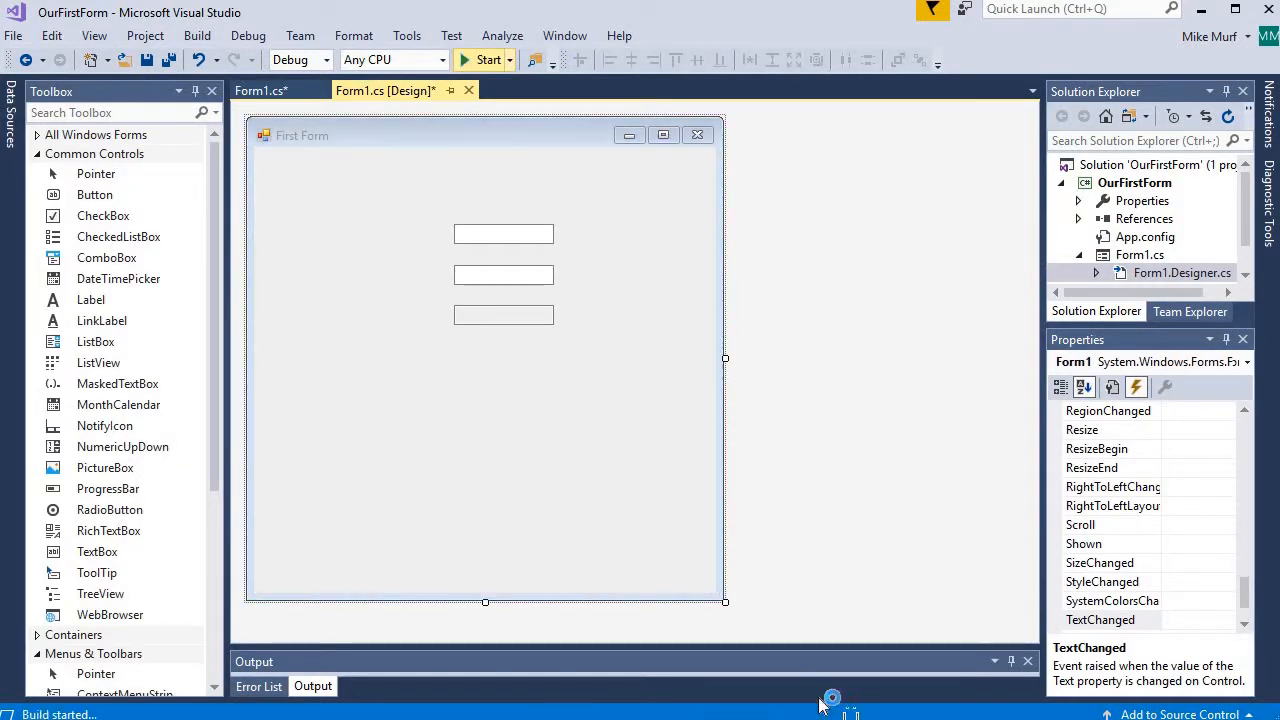
pyautogui.click(483, 59)
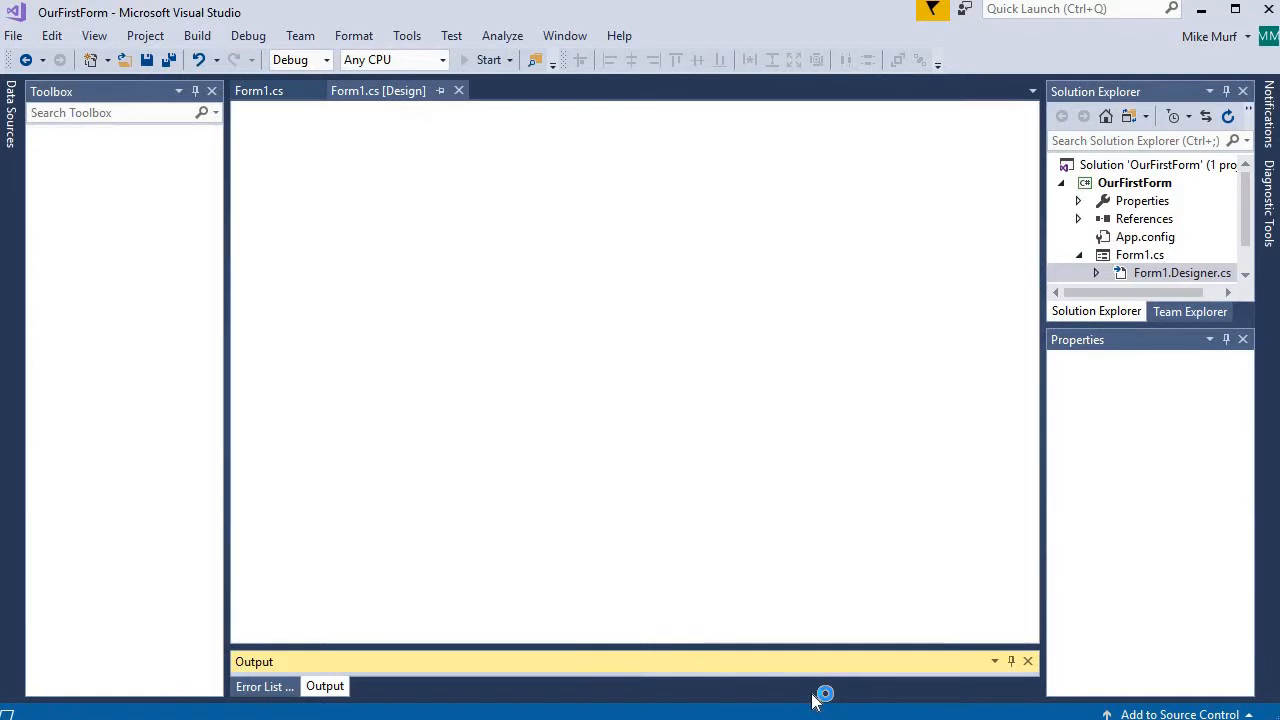
pyautogui.click(489, 59)
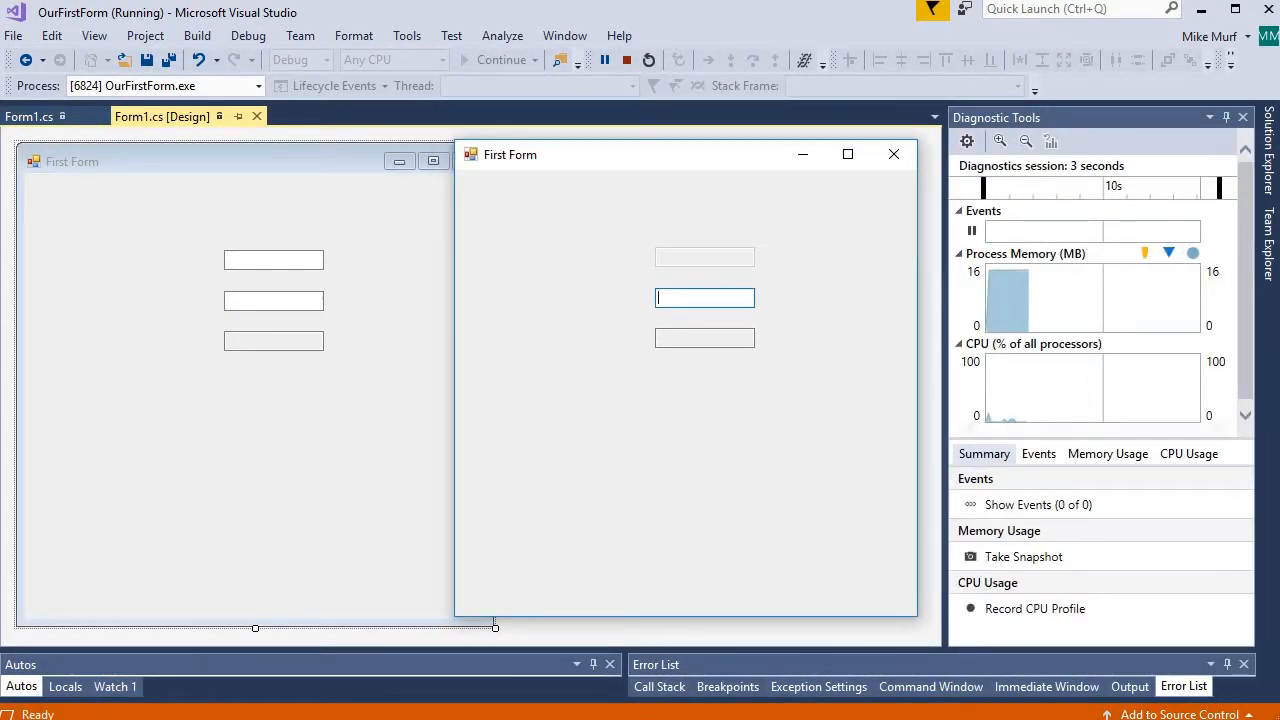
pyautogui.moveTo(860, 290)
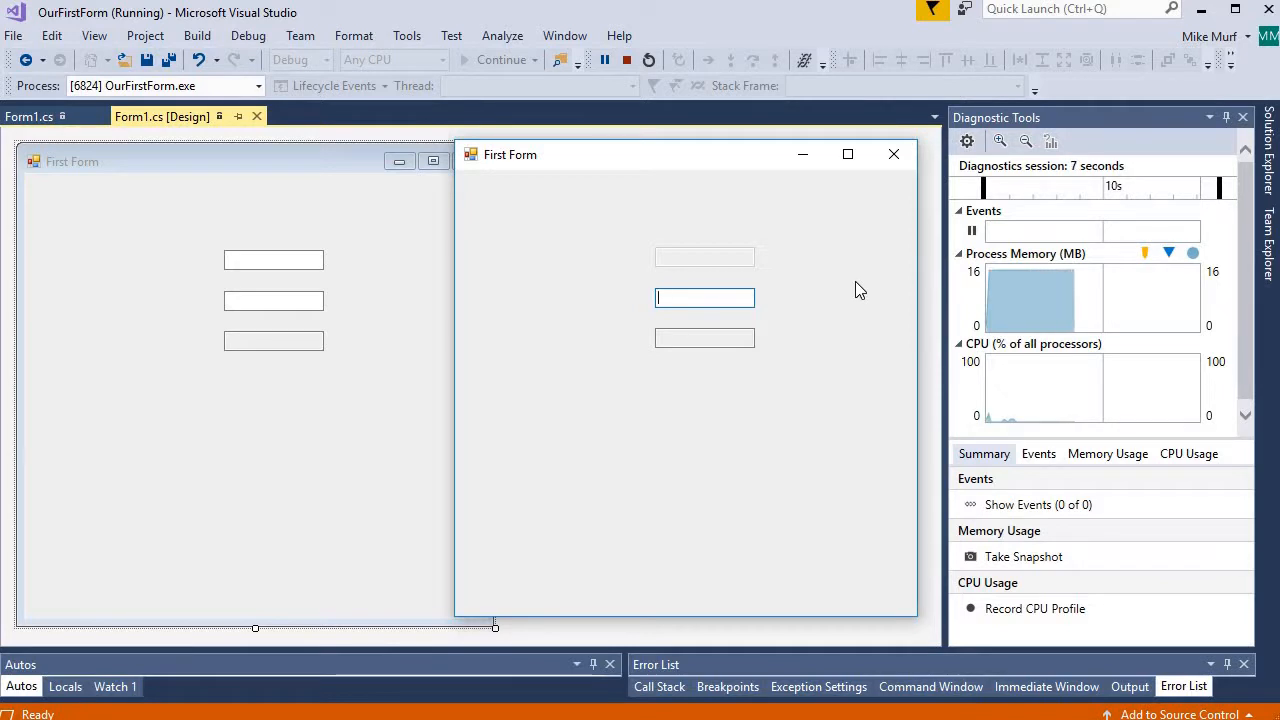
pyautogui.write('a')
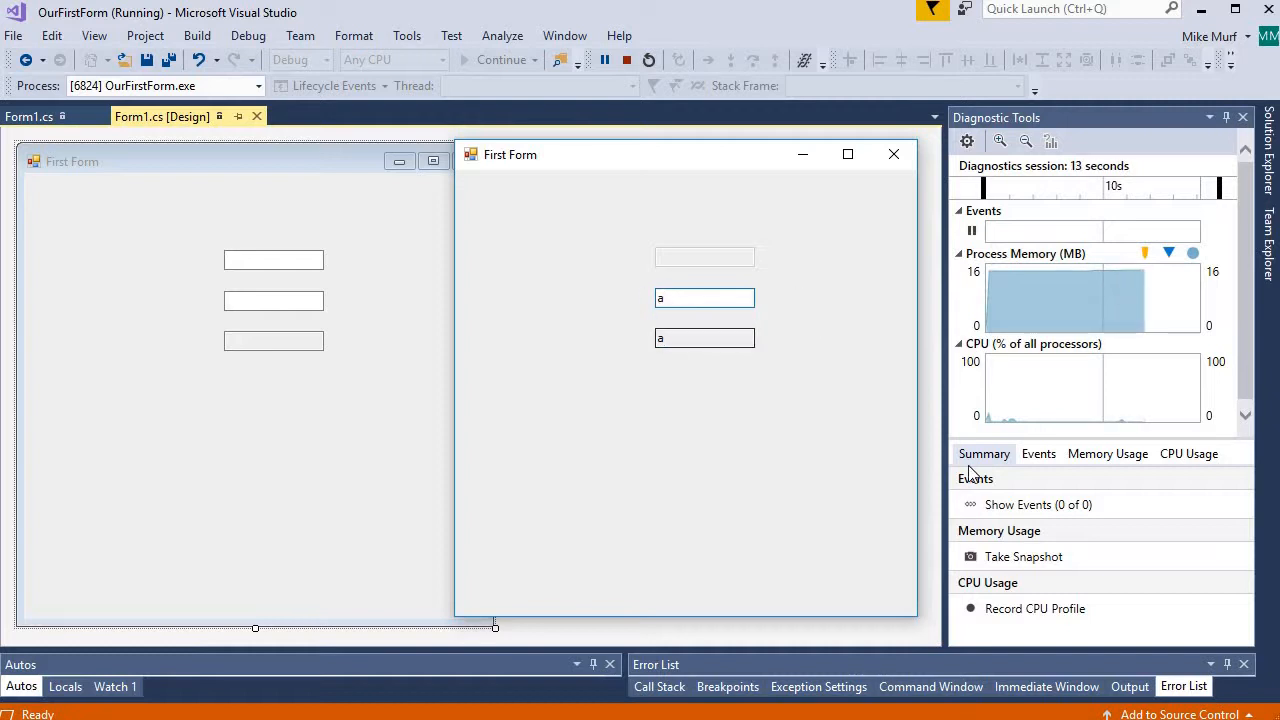
pyautogui.write('b')
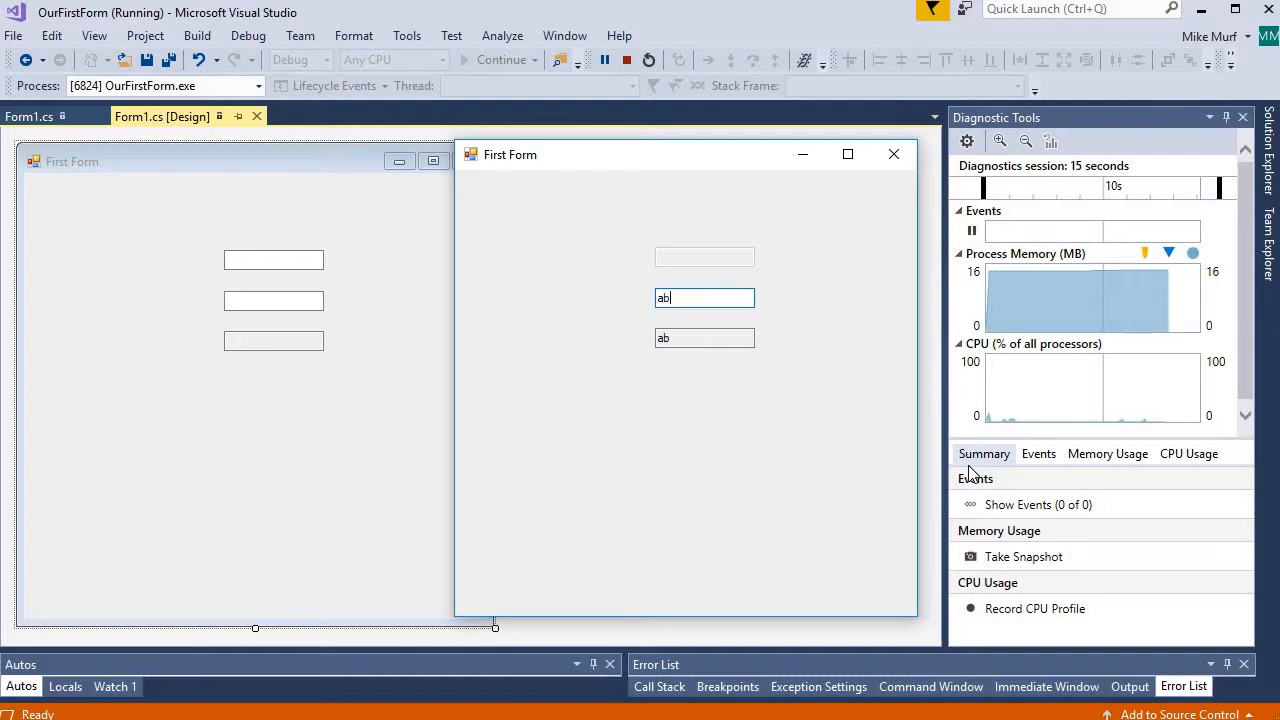
pyautogui.write('c')
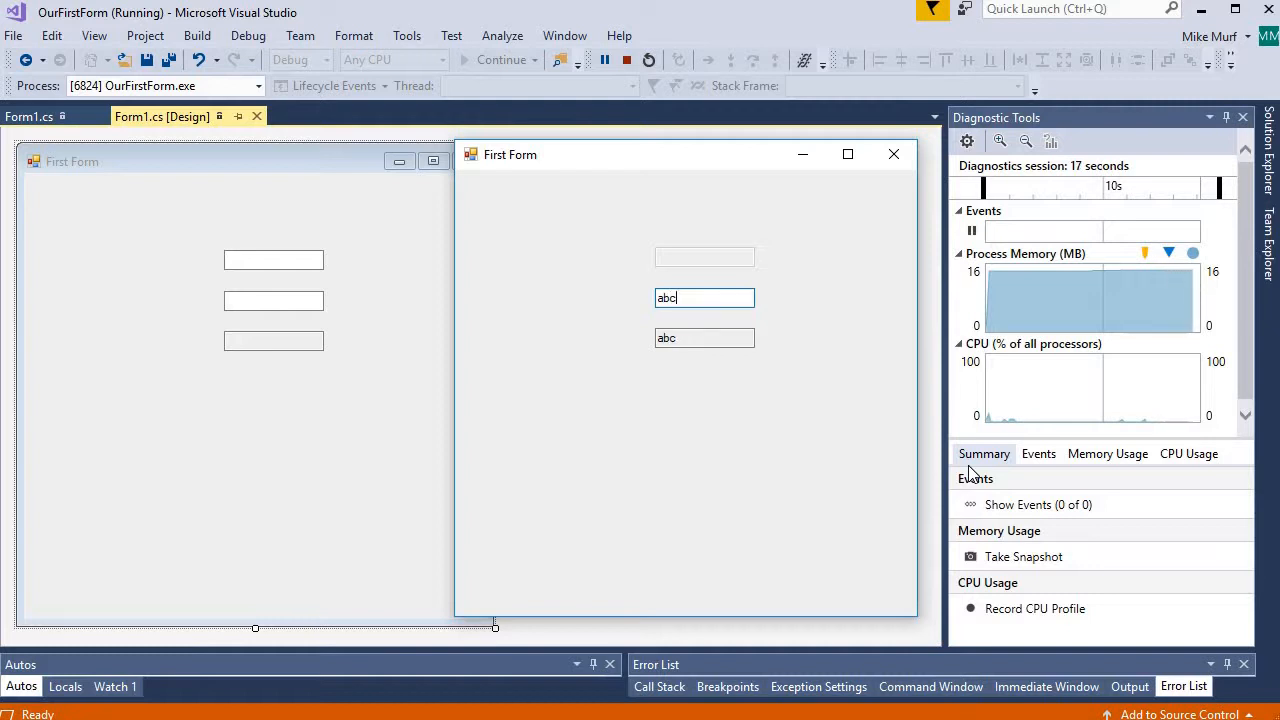
pyautogui.write('de')
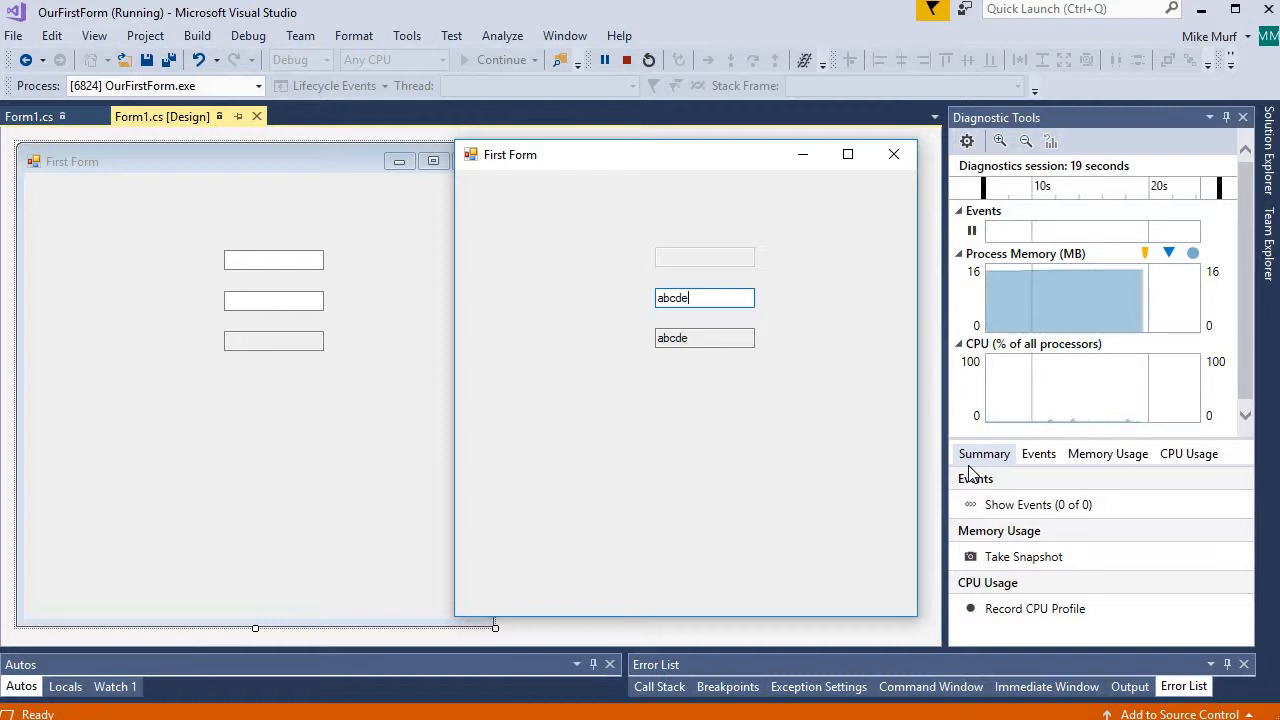
pyautogui.write('f')
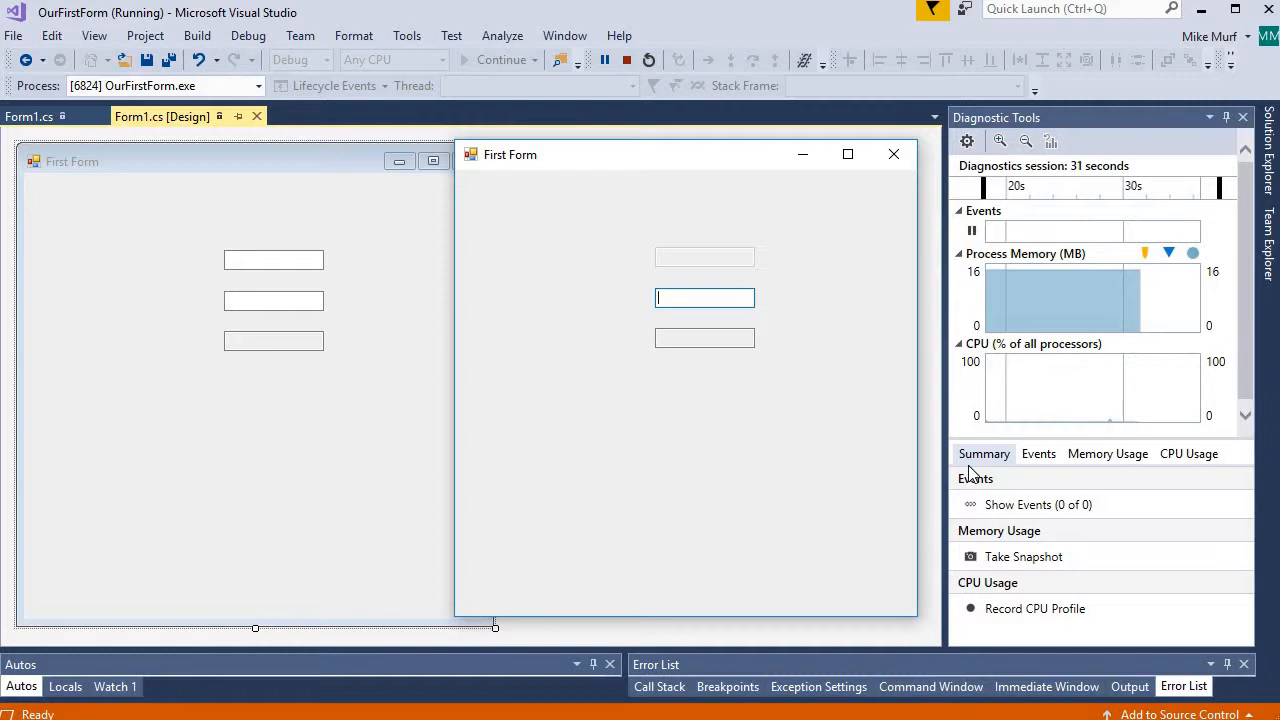
pyautogui.click(604, 60)
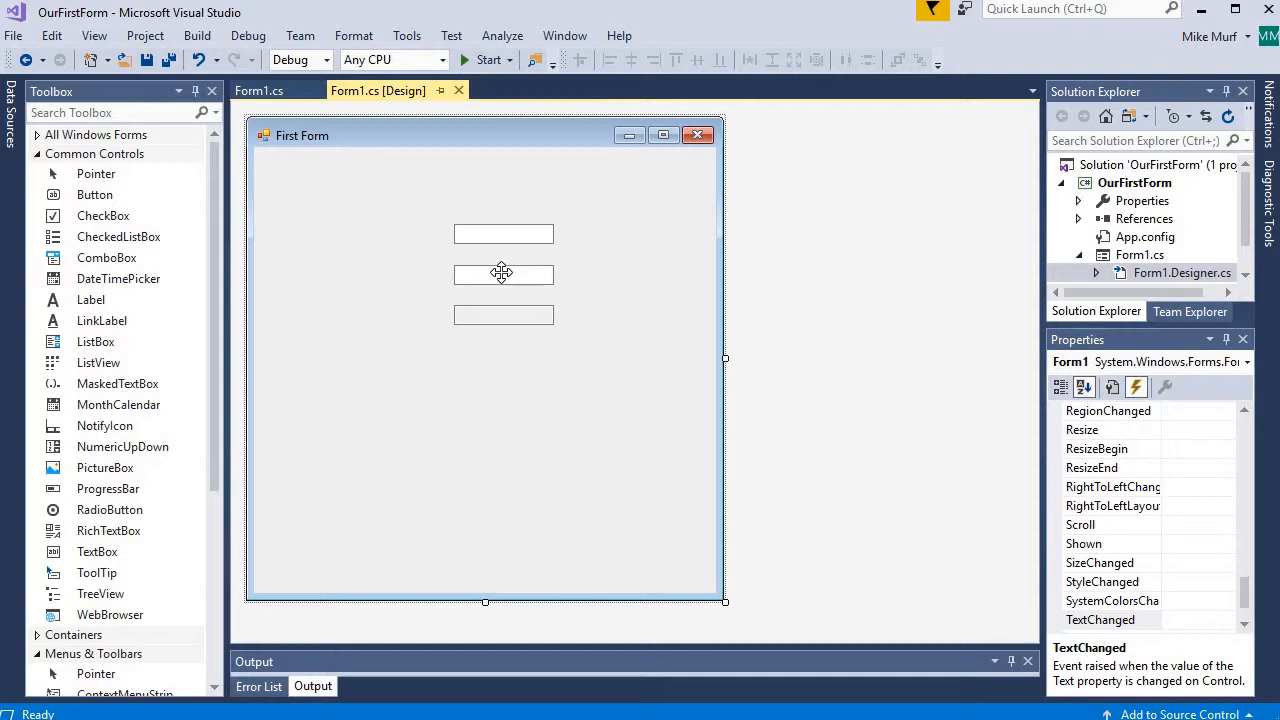
# Add textBox2.Text = "Default"; after InitializeComponent() in the Form1 constructor
pyautogui.click(258, 90)
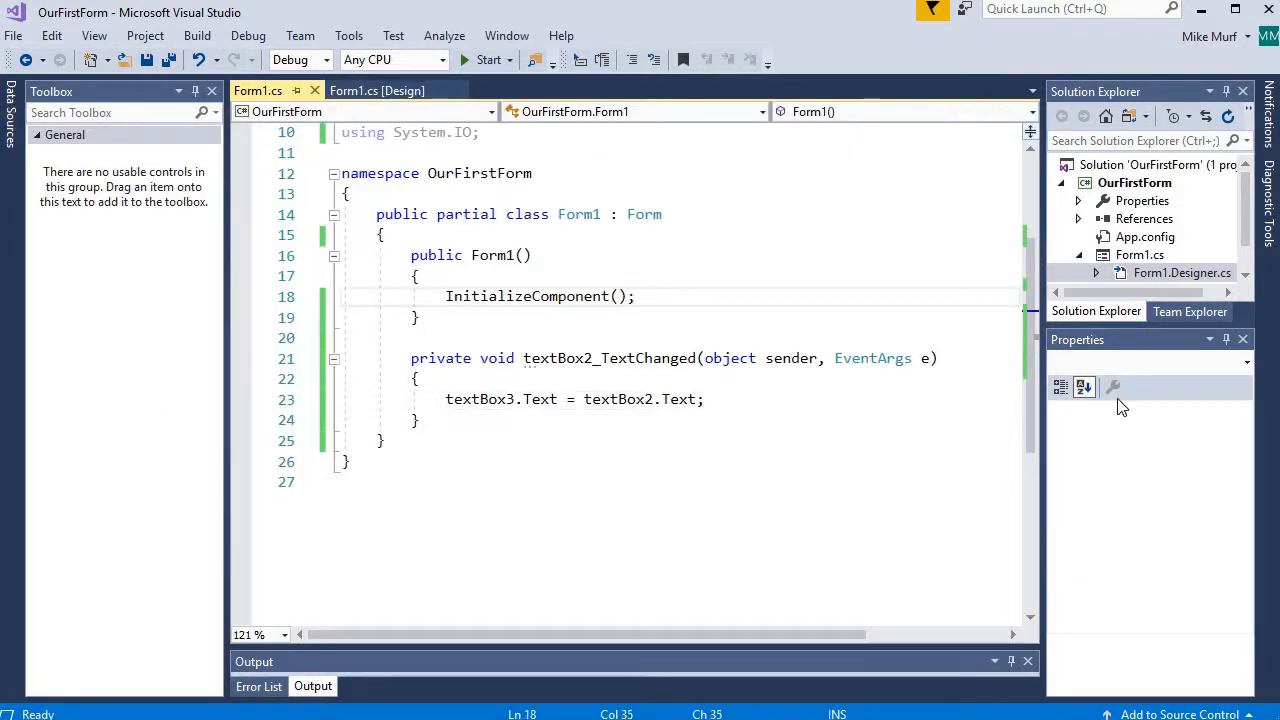
pyautogui.write('textBox2.Text')
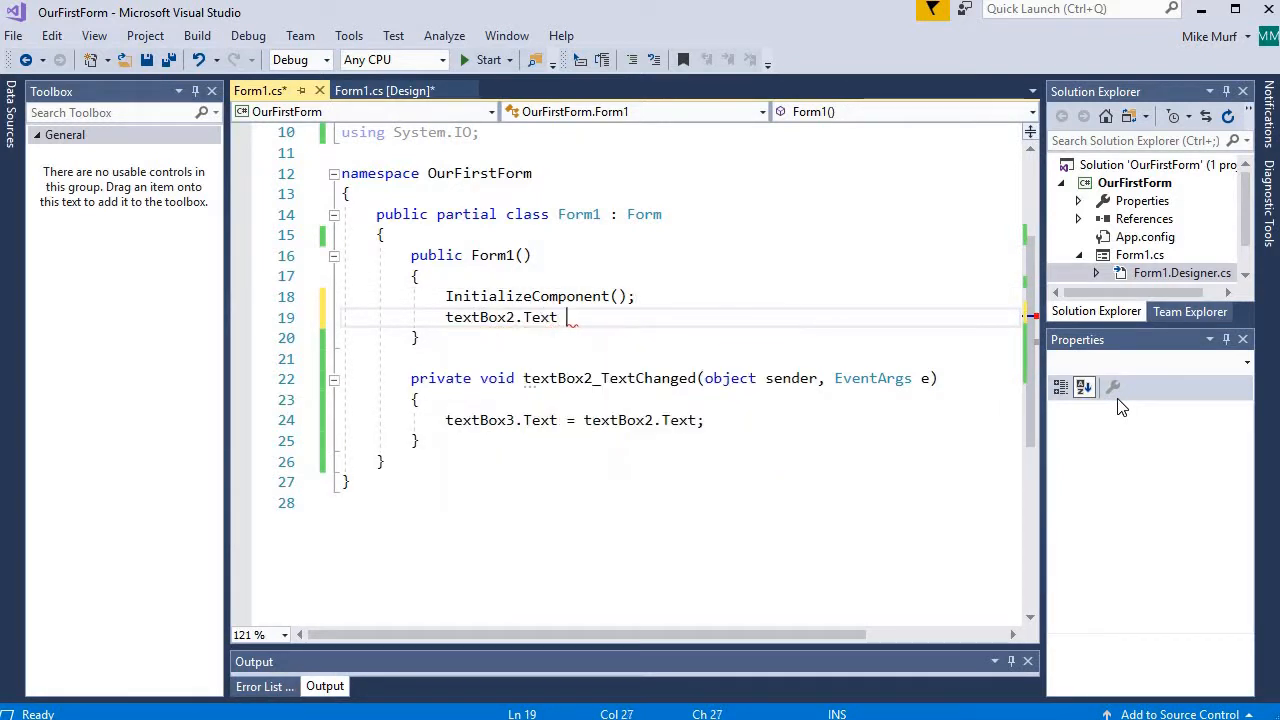
pyautogui.write('= "Default";')
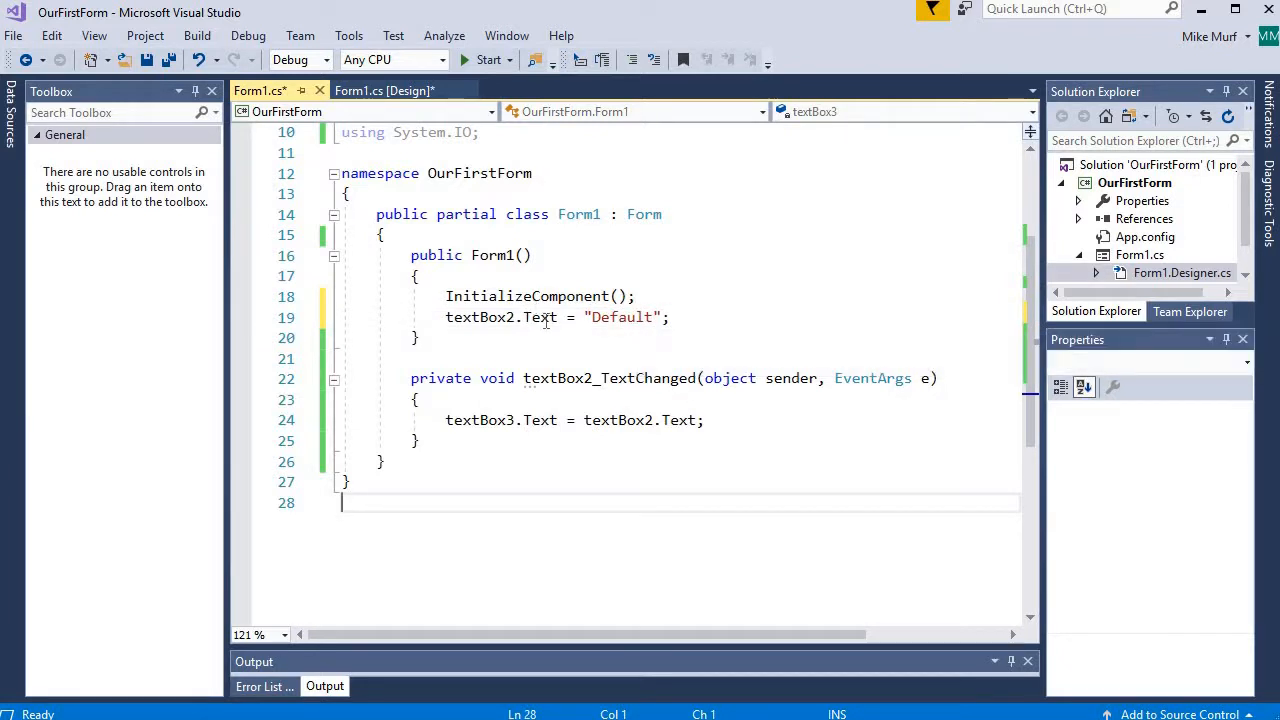
pyautogui.moveTo(527, 317)
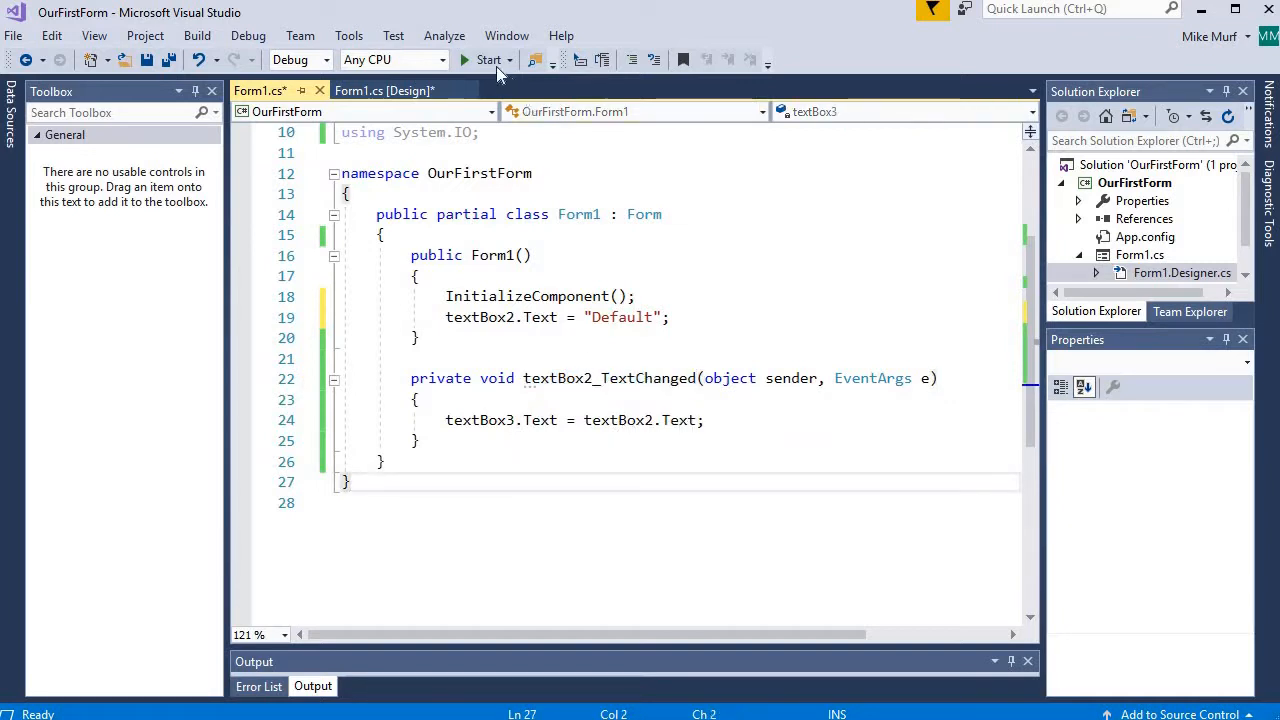
# Launch the rebuilt form and check that the third box shows Default
pyautogui.click(489, 59)
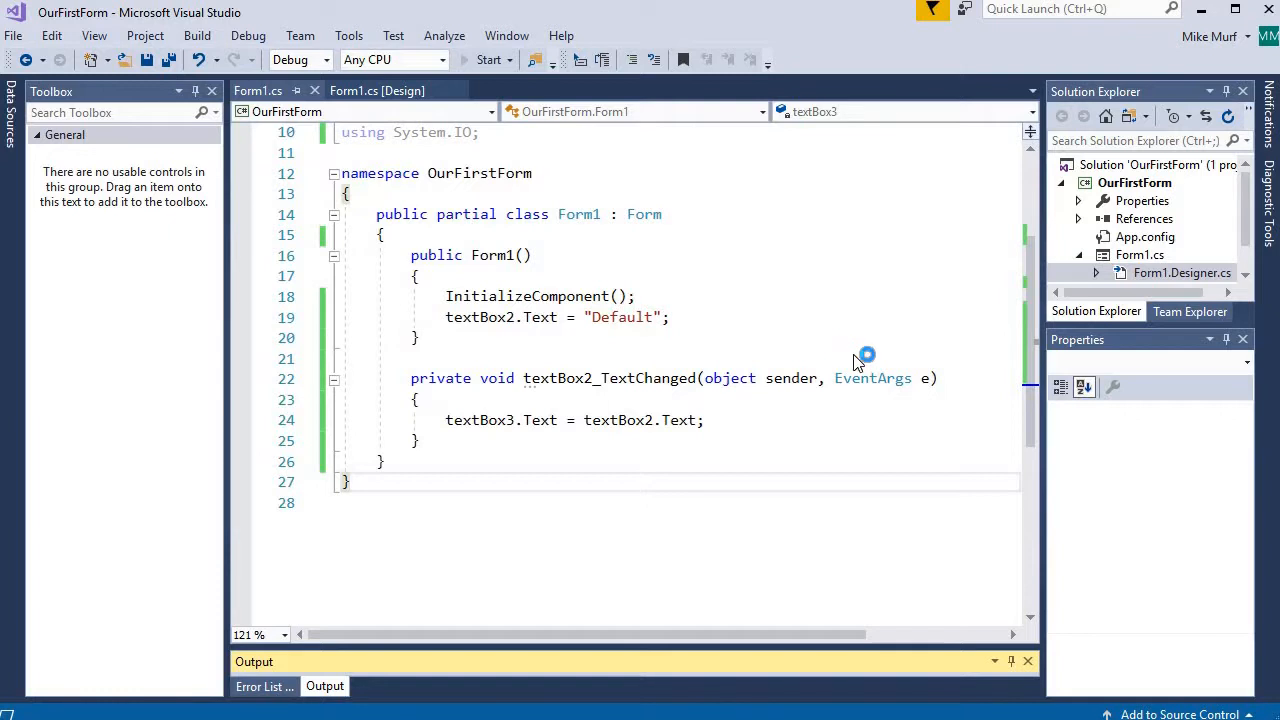
pyautogui.click(489, 60)
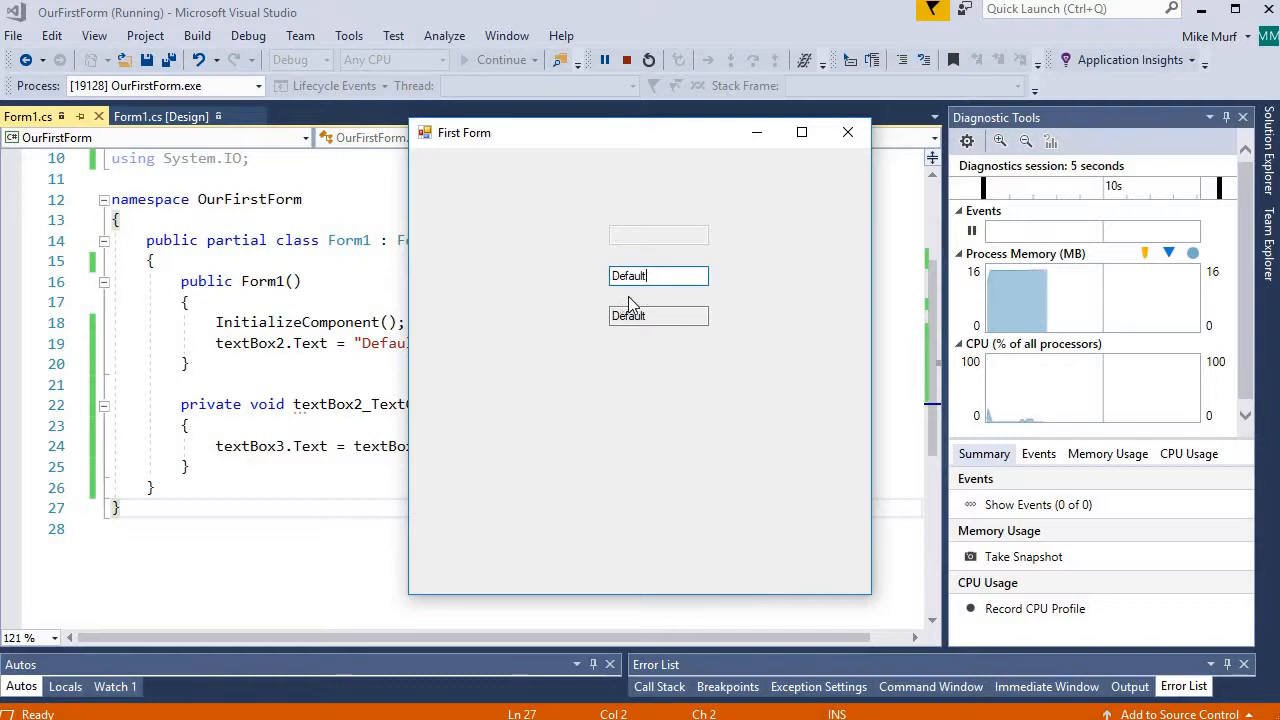
pyautogui.click(658, 315)
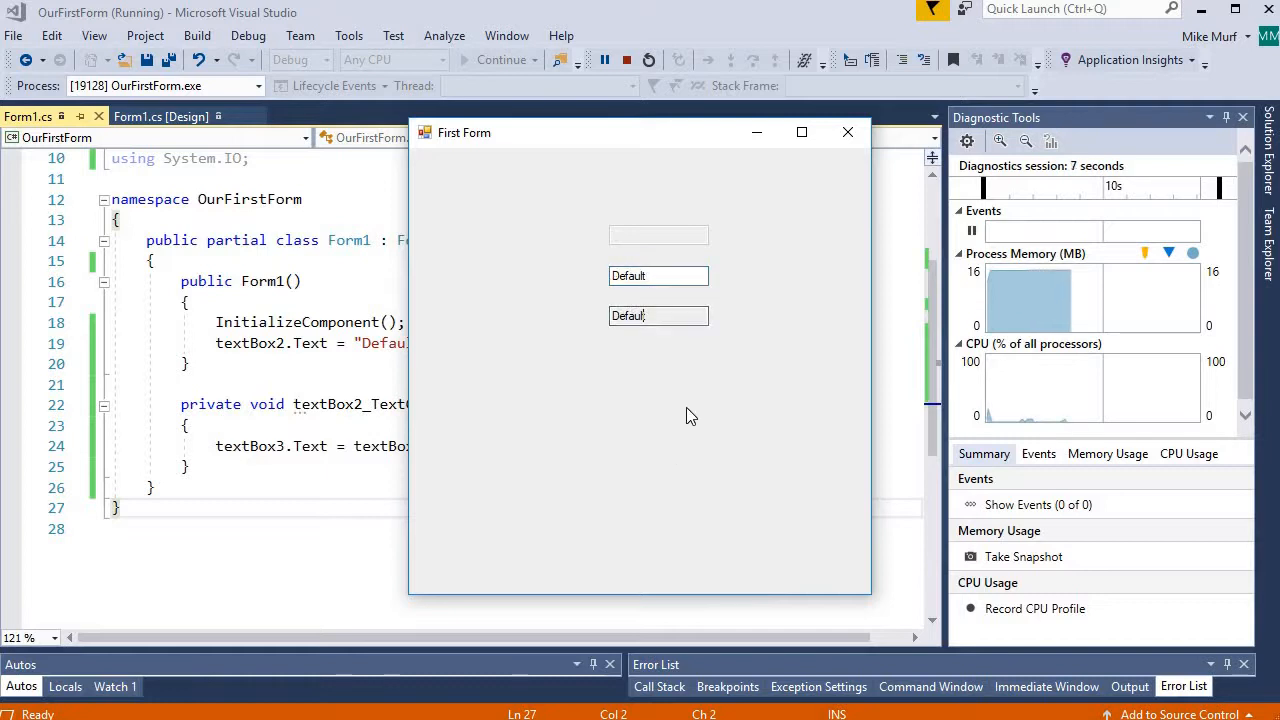